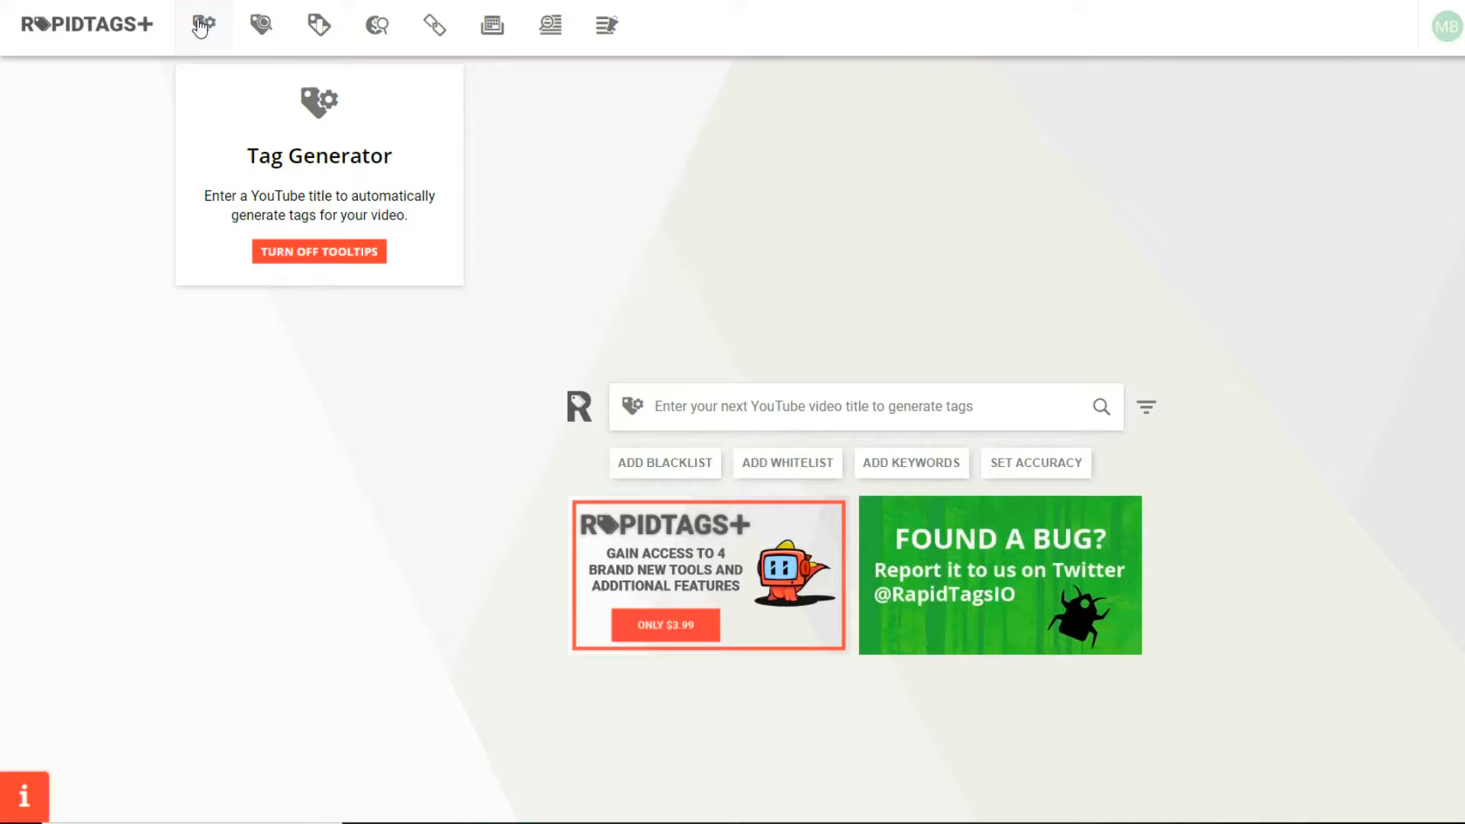
mouse_move(261, 26)
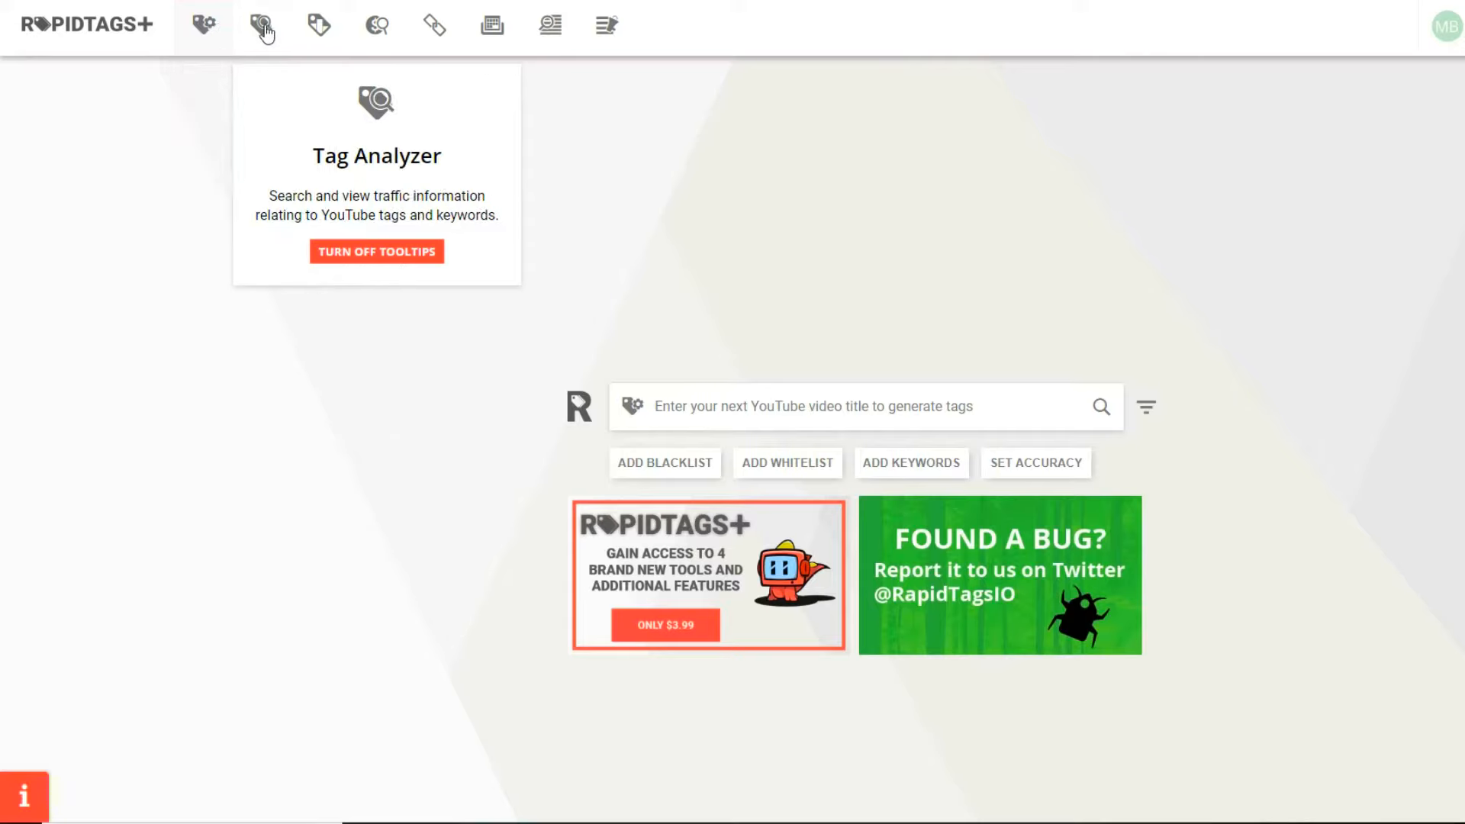
mouse_move(319, 26)
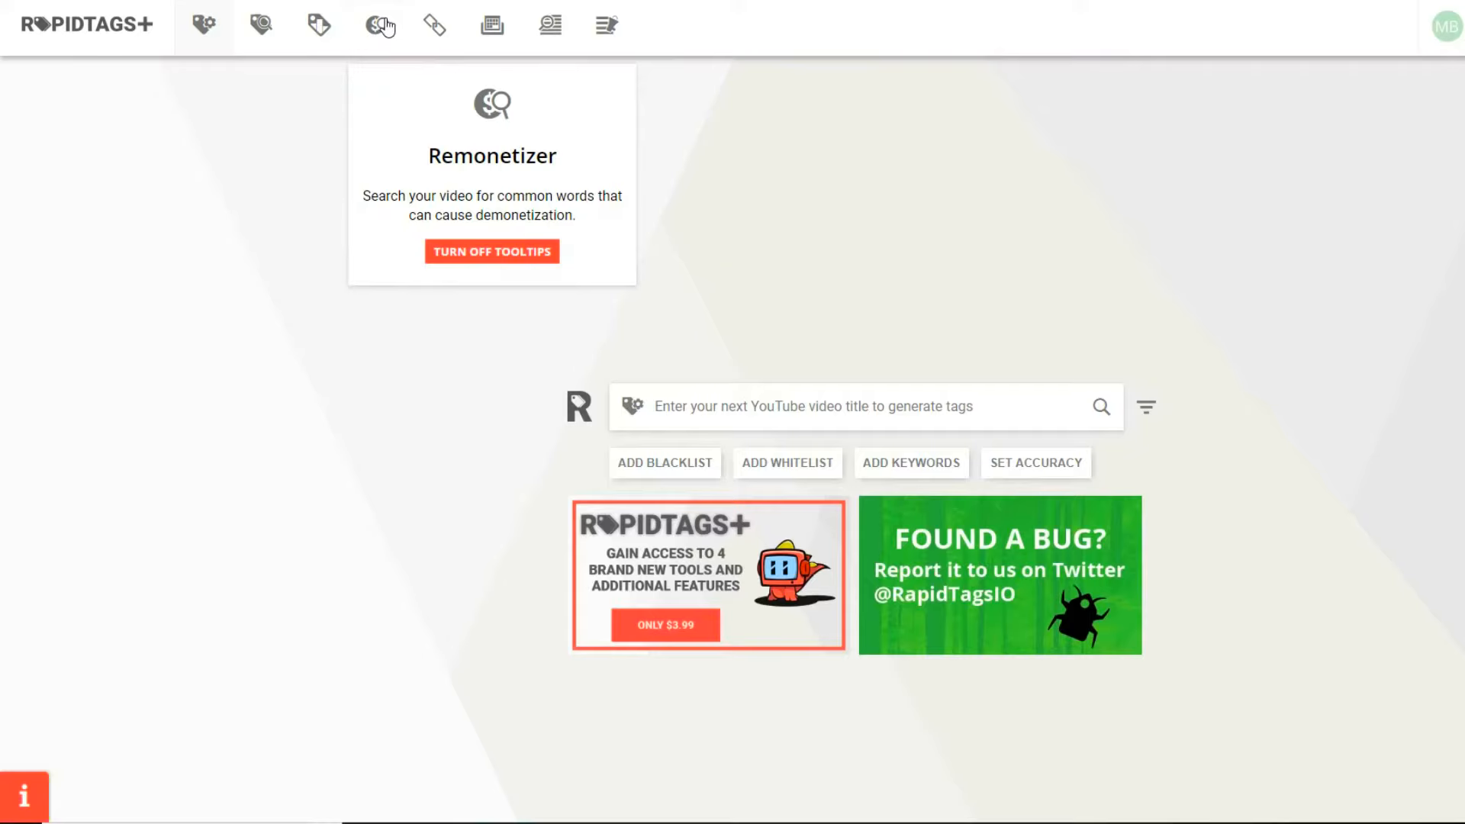
mouse_move(203, 25)
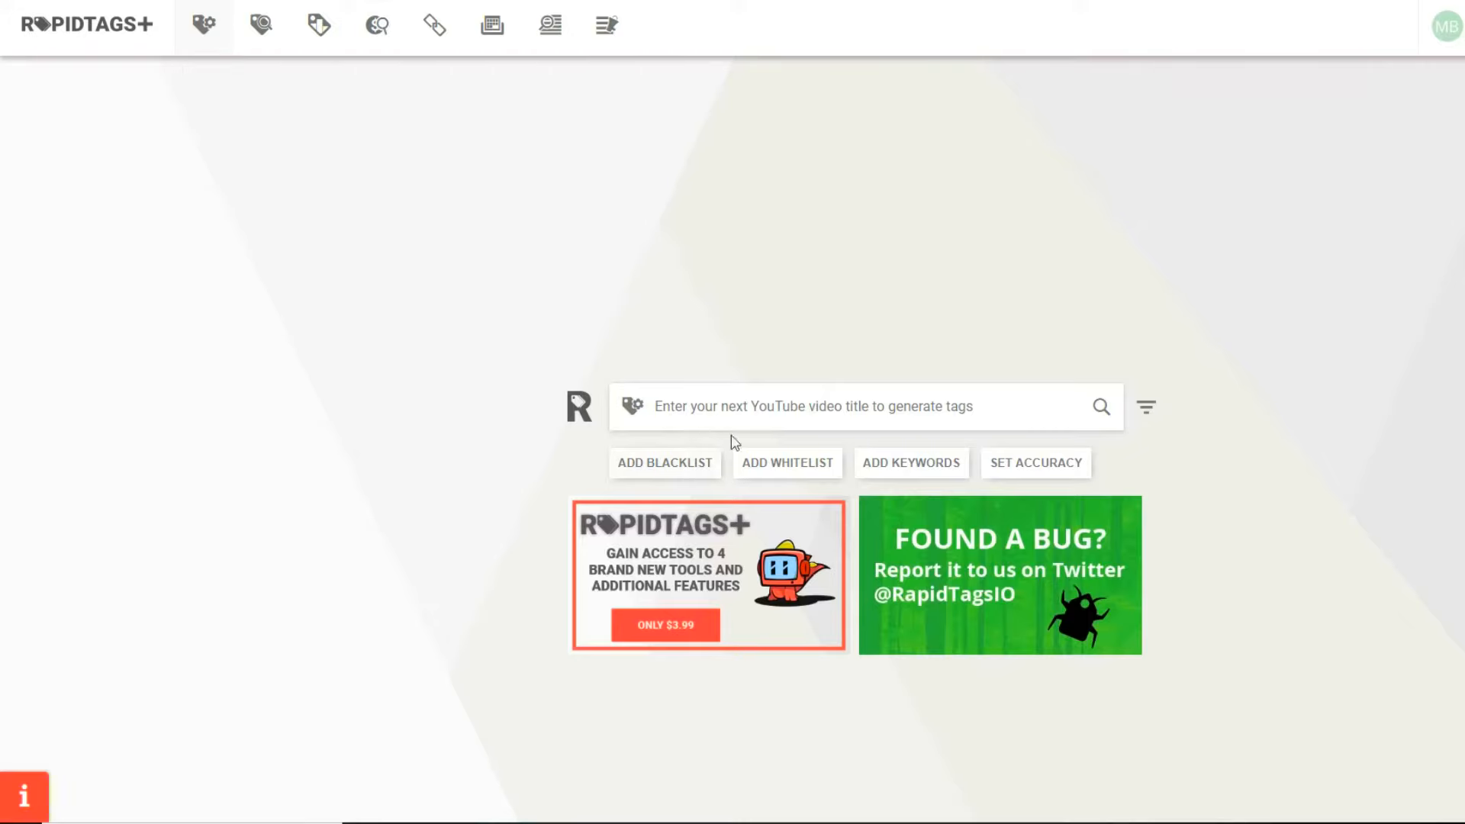
Enter the title 'boost views on youtube fast', generate its tags and copy the whole tag list
type("boost")
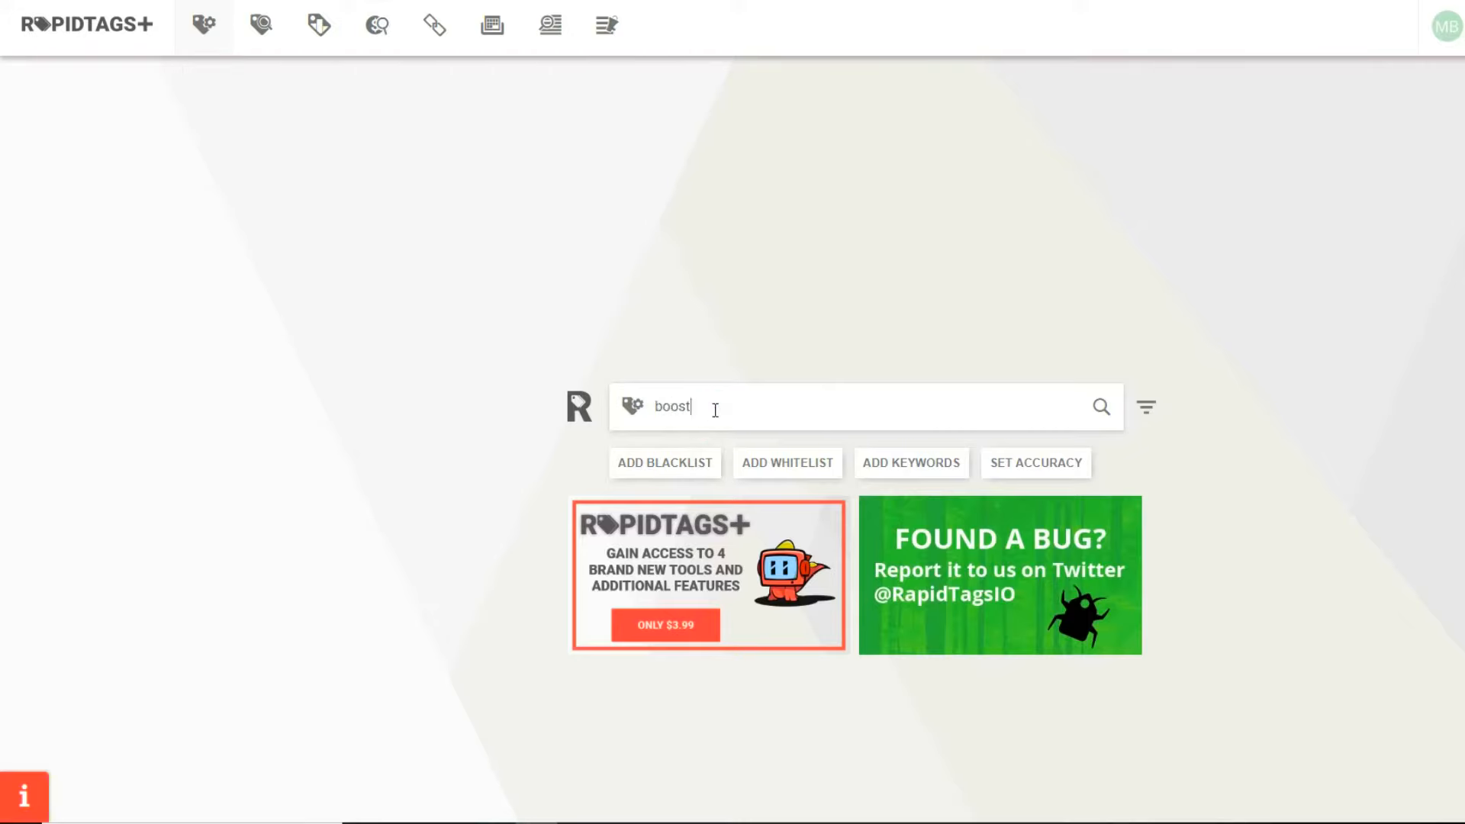
type("views on")
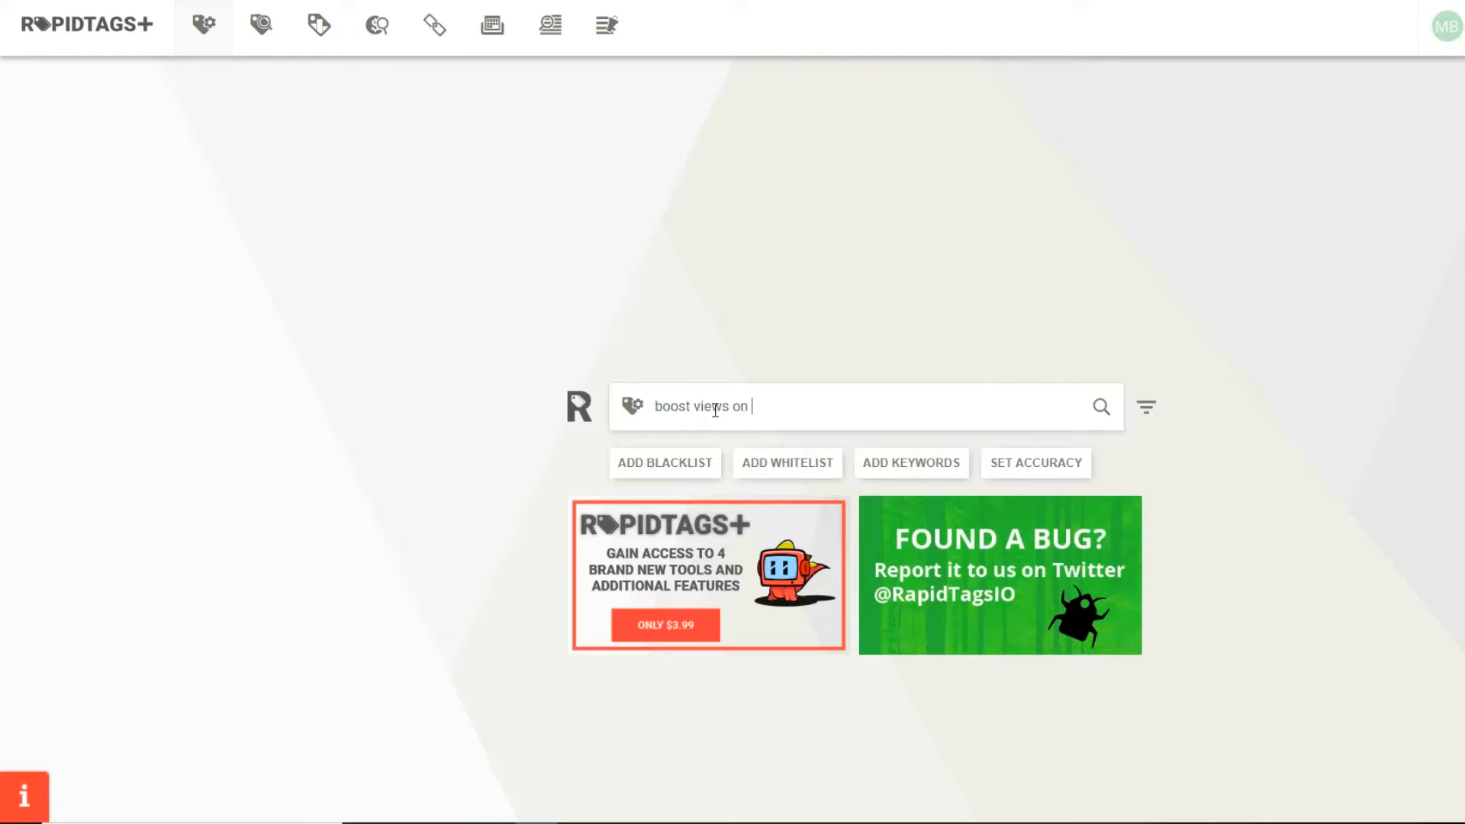
type("youtube")
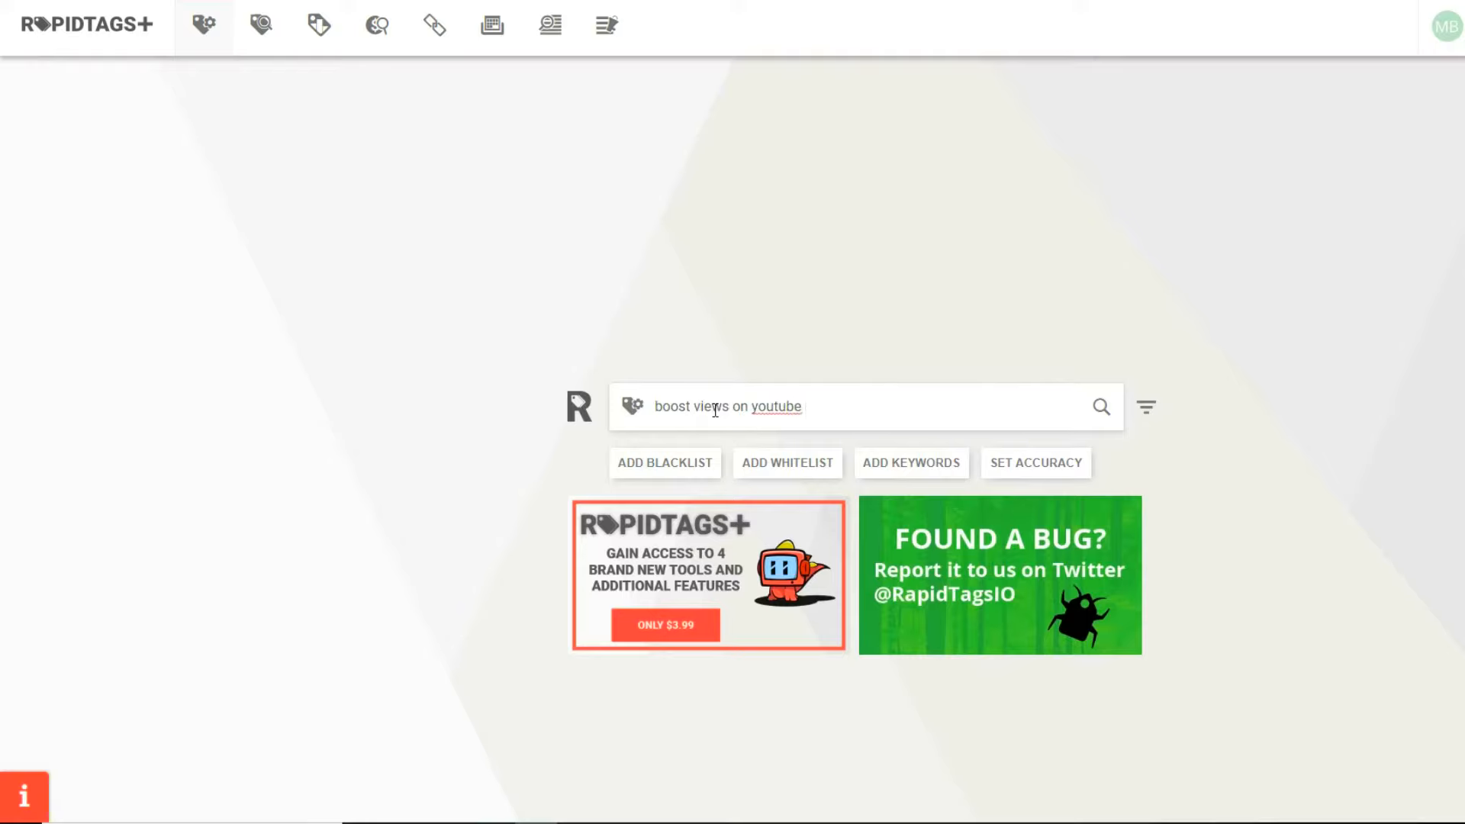
type("fast")
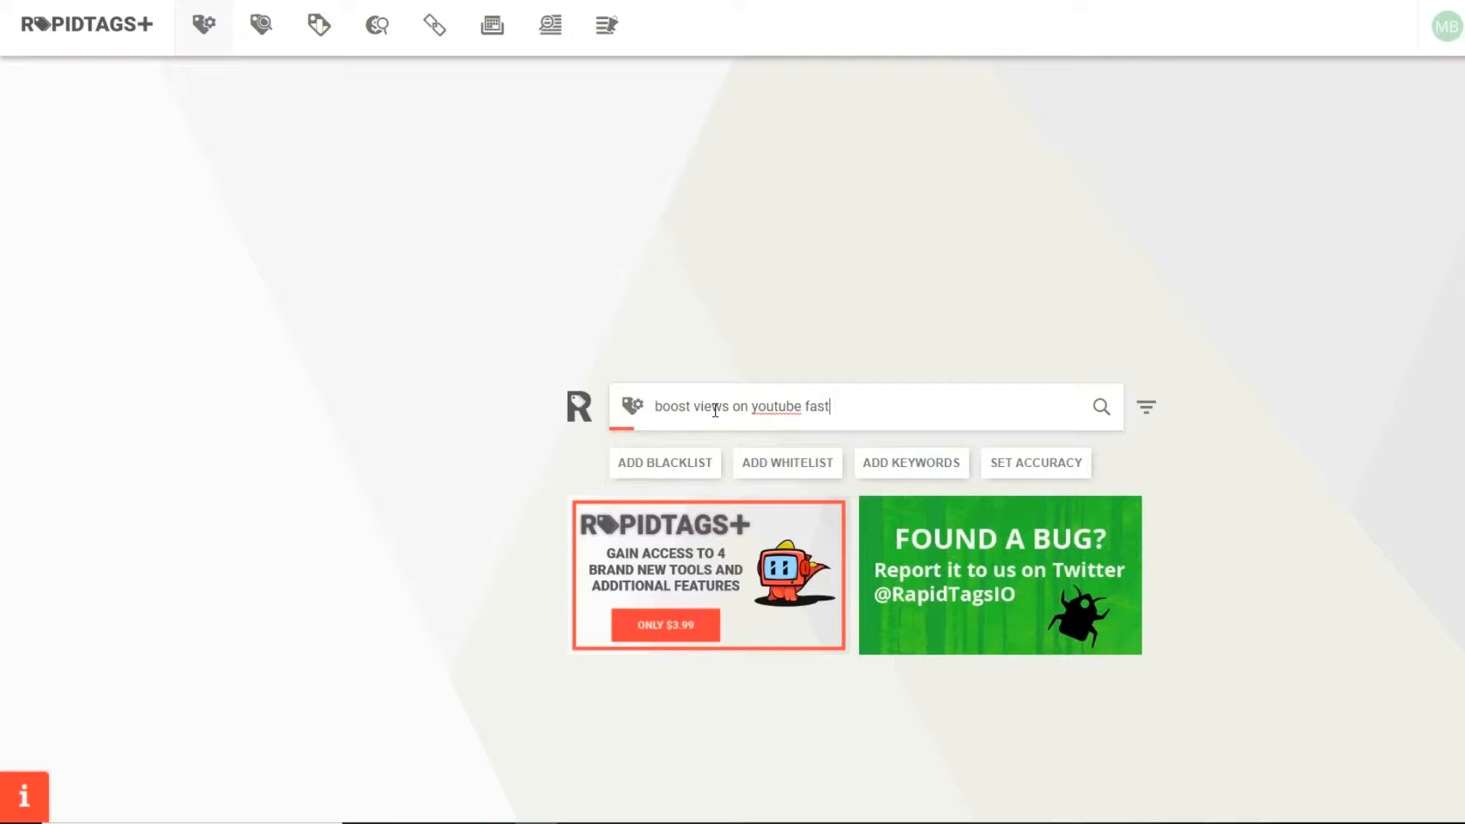
left_click(1100, 406)
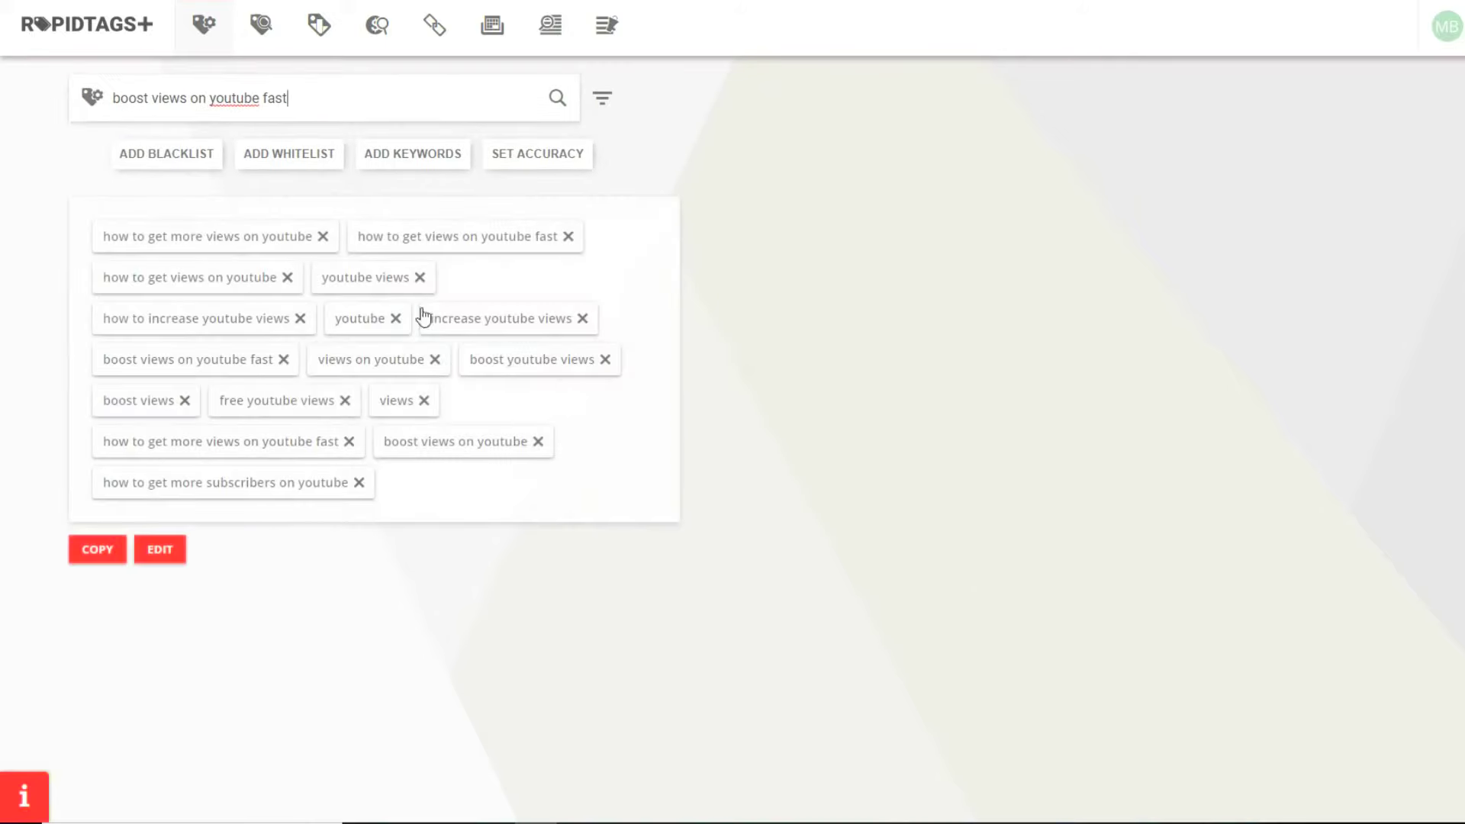
mouse_move(422, 298)
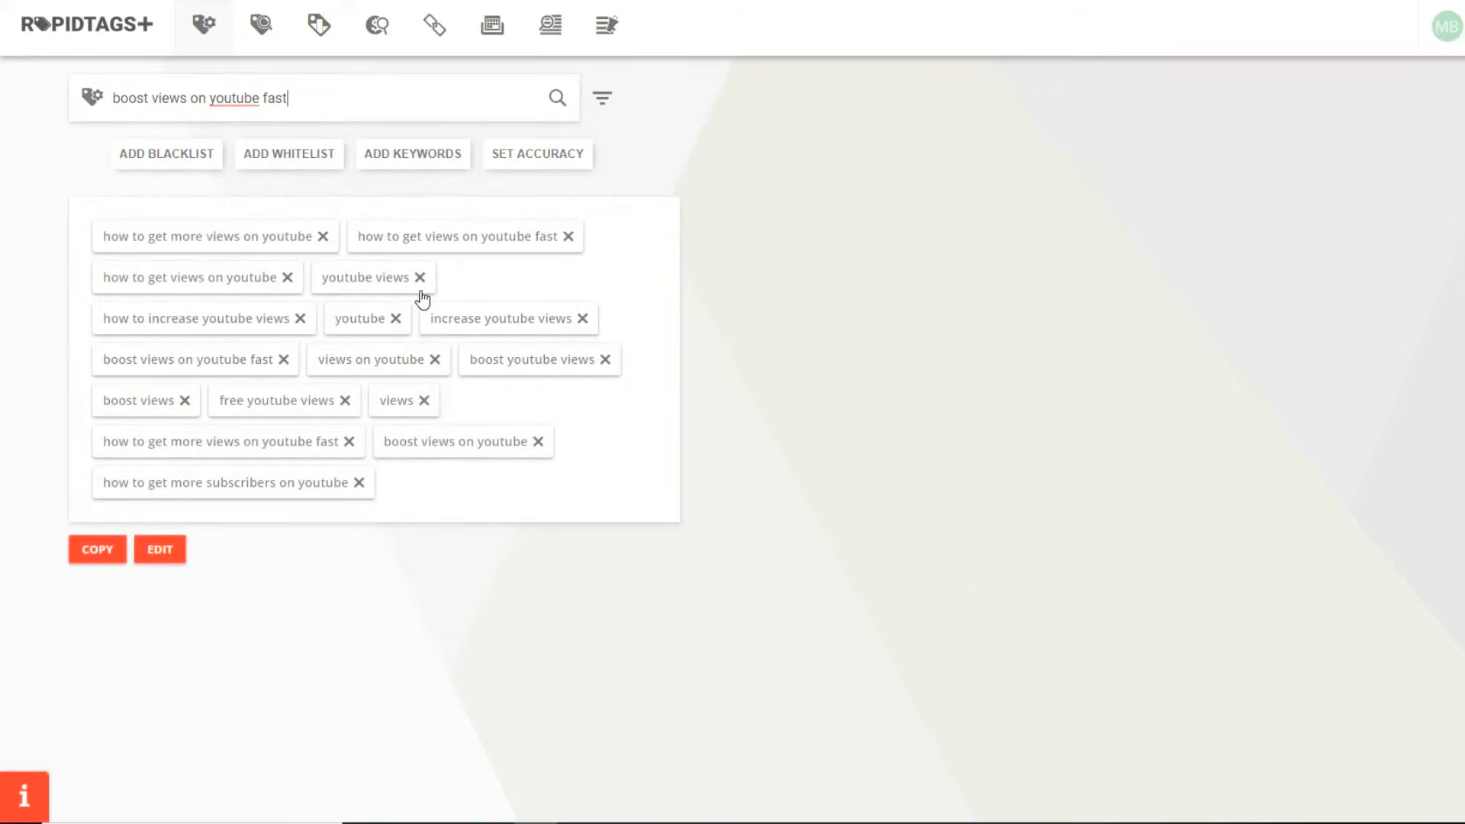
mouse_move(273, 374)
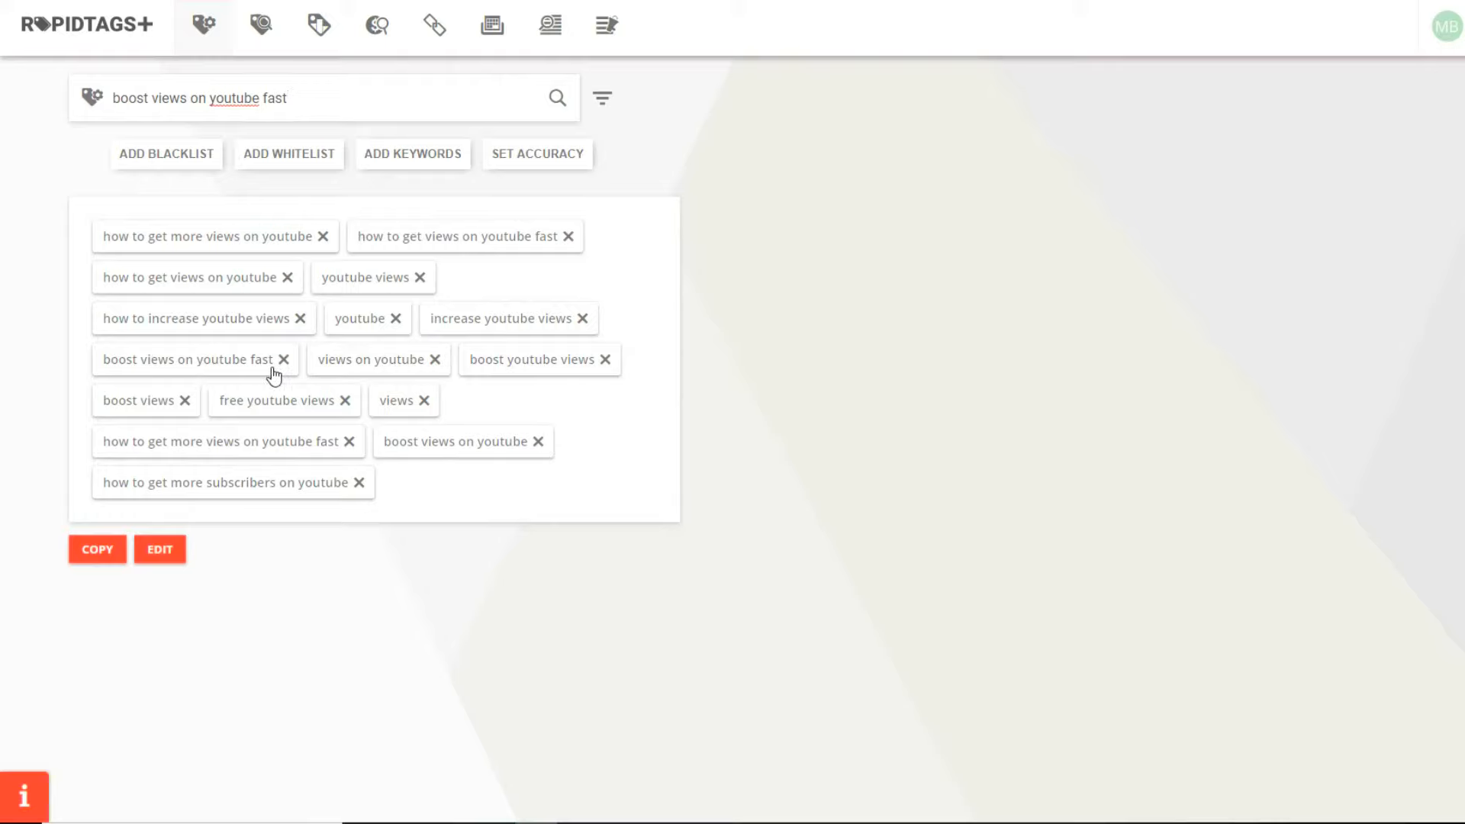
mouse_move(348, 381)
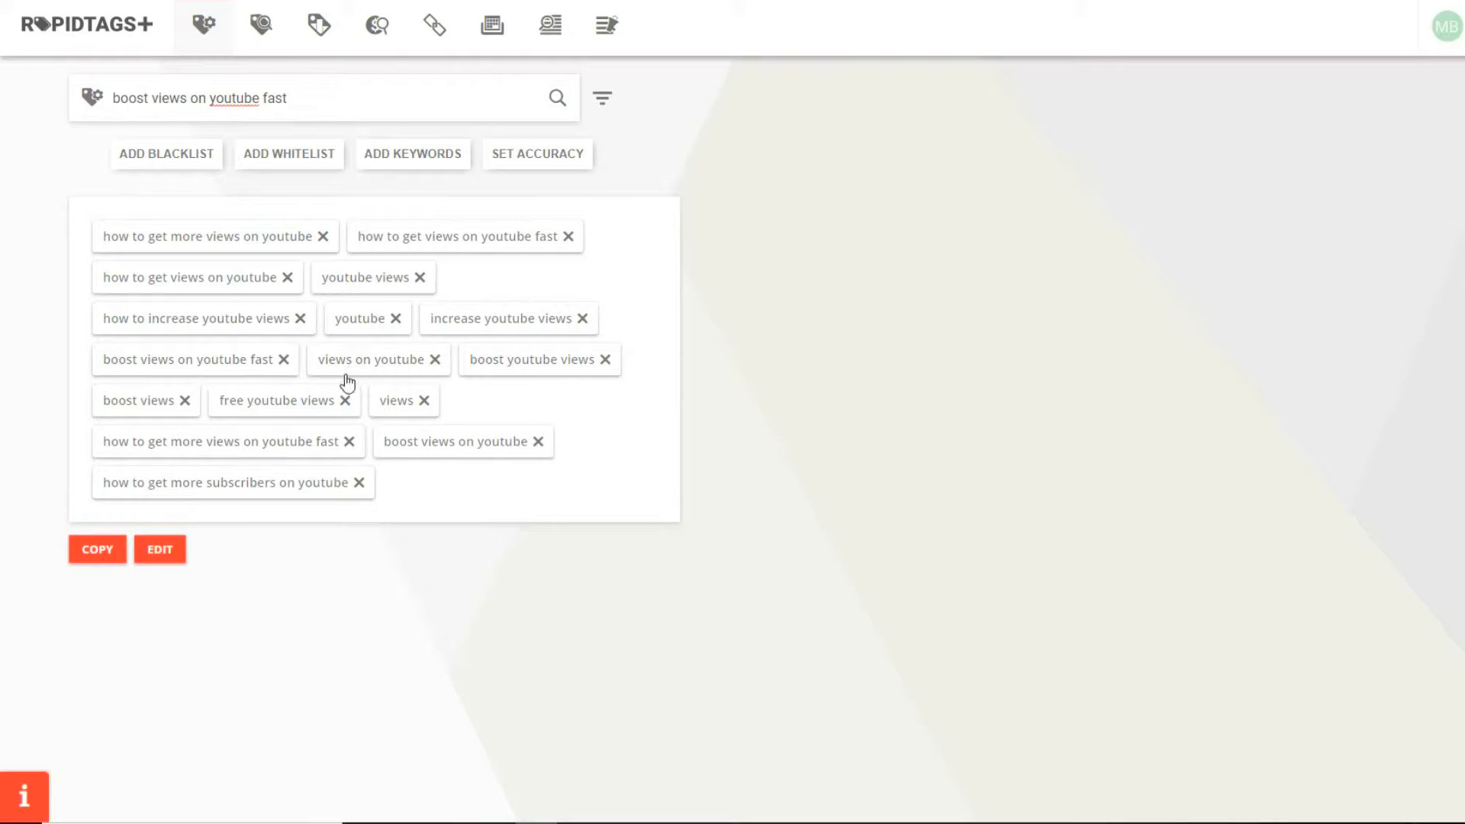
mouse_move(583, 369)
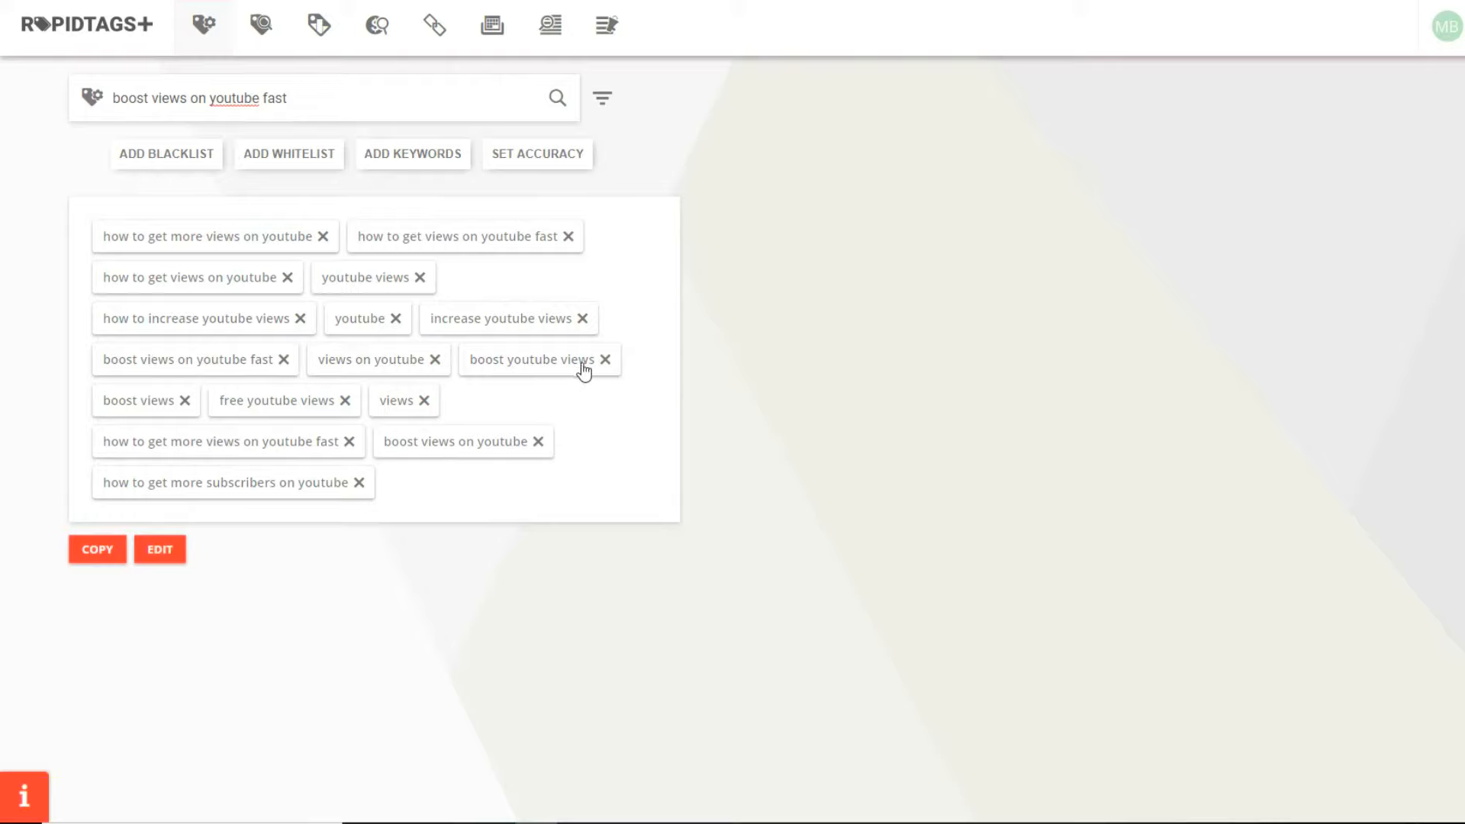
mouse_move(310, 444)
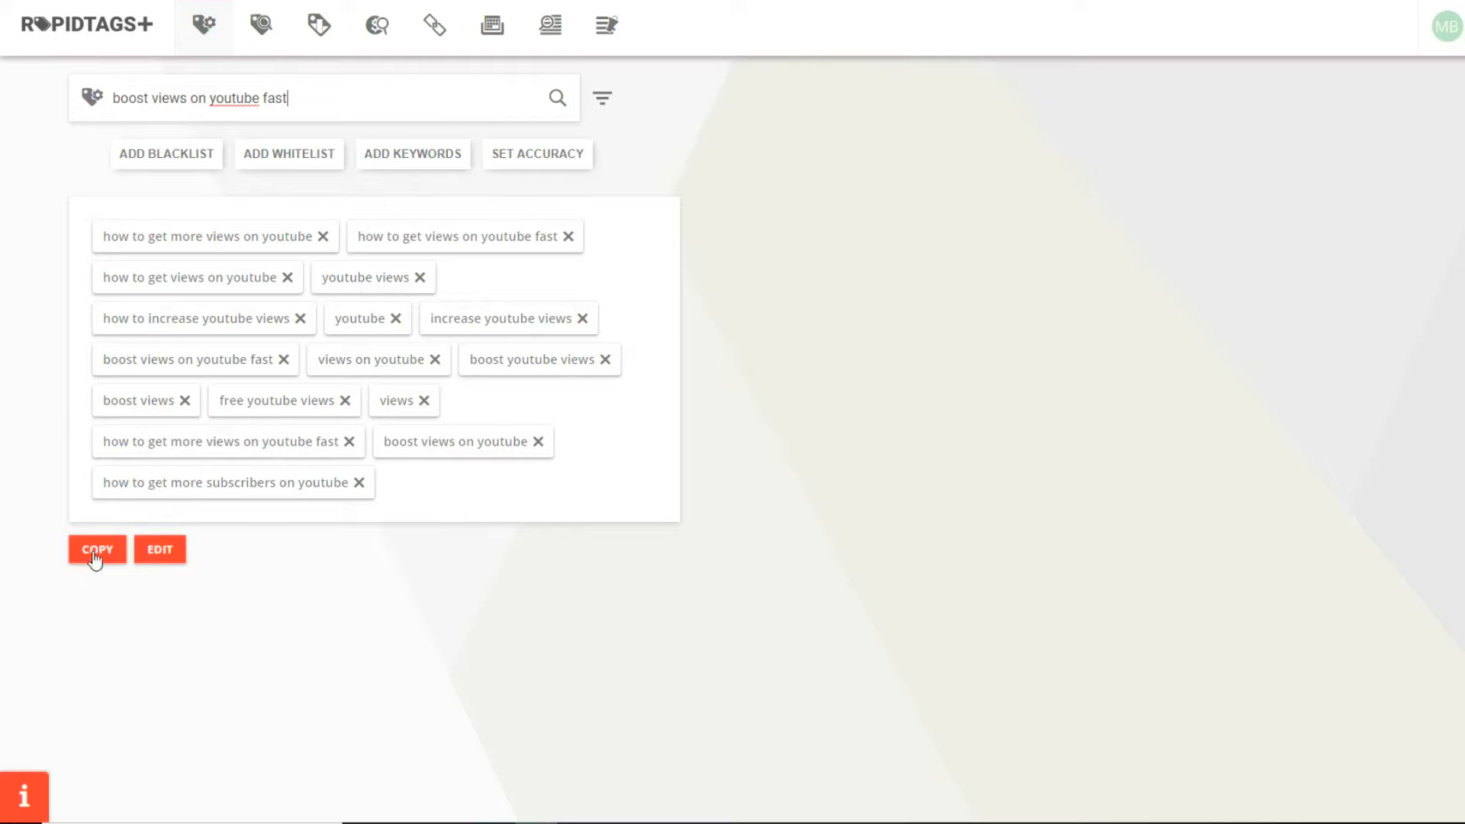
left_click(97, 548)
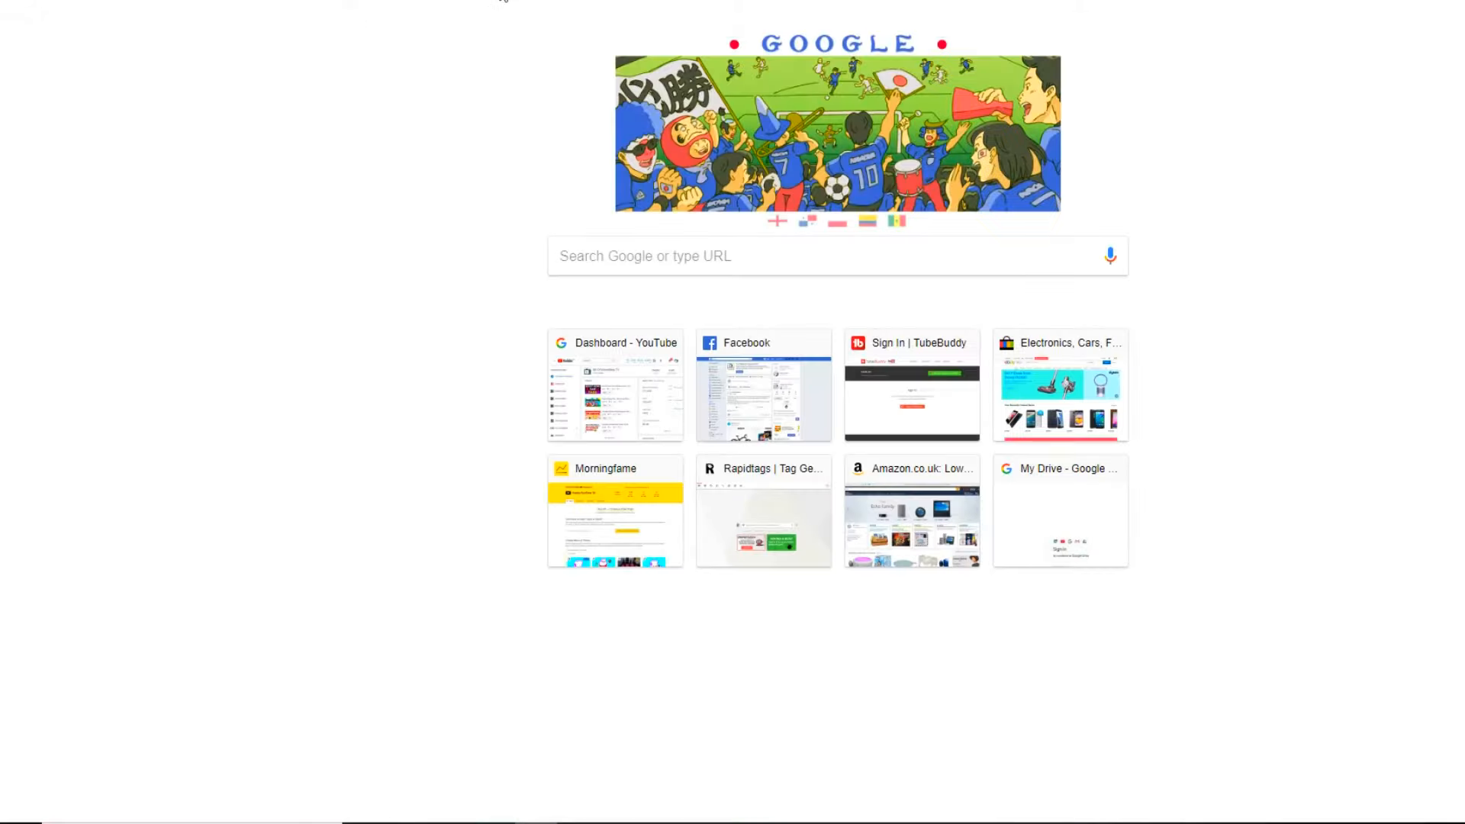
Load the YouTube Creator Studio dashboard from the new tab's Dashboard shortcut tile
left_click(615, 385)
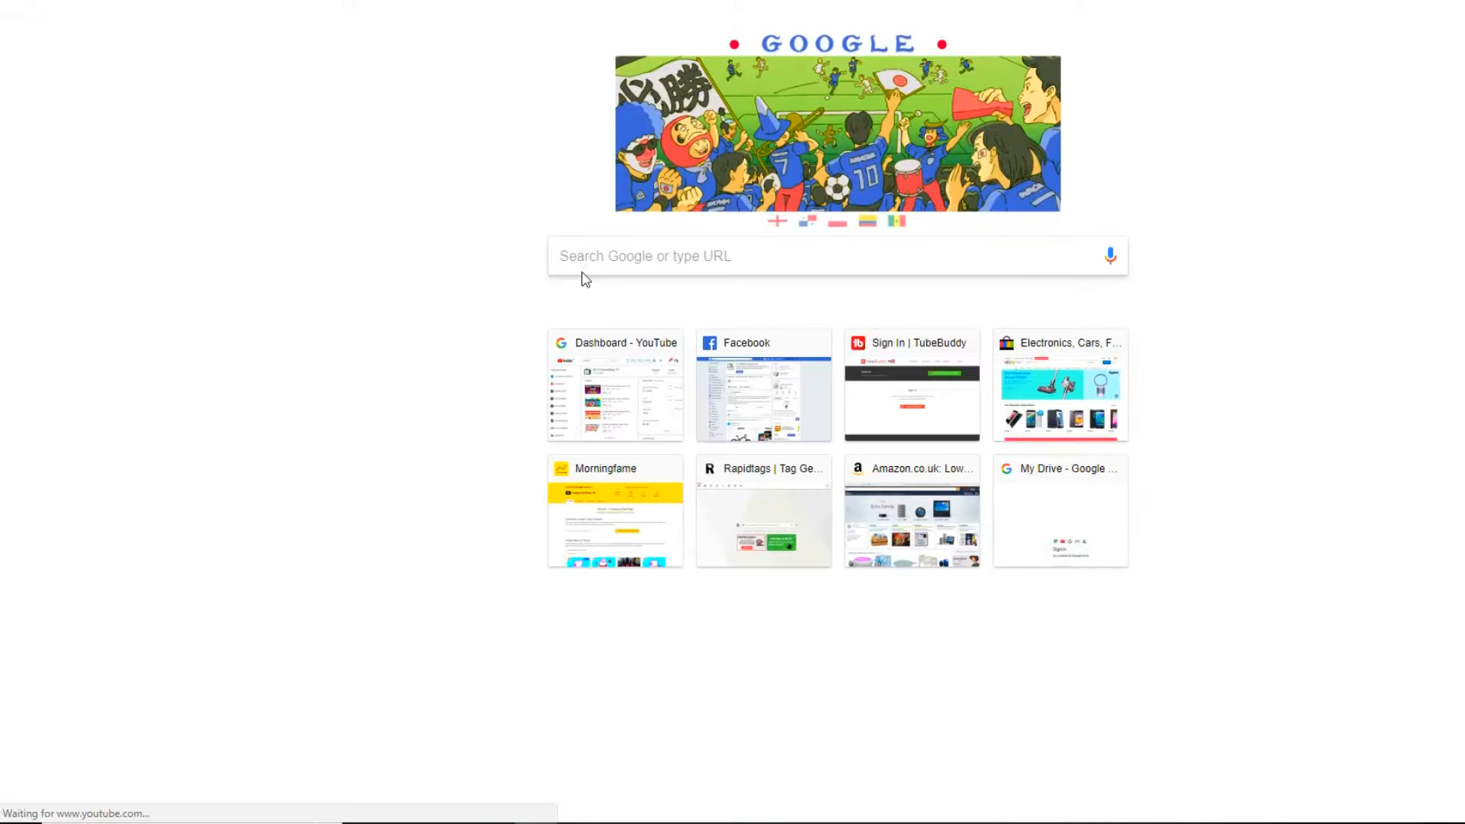
left_click(615, 385)
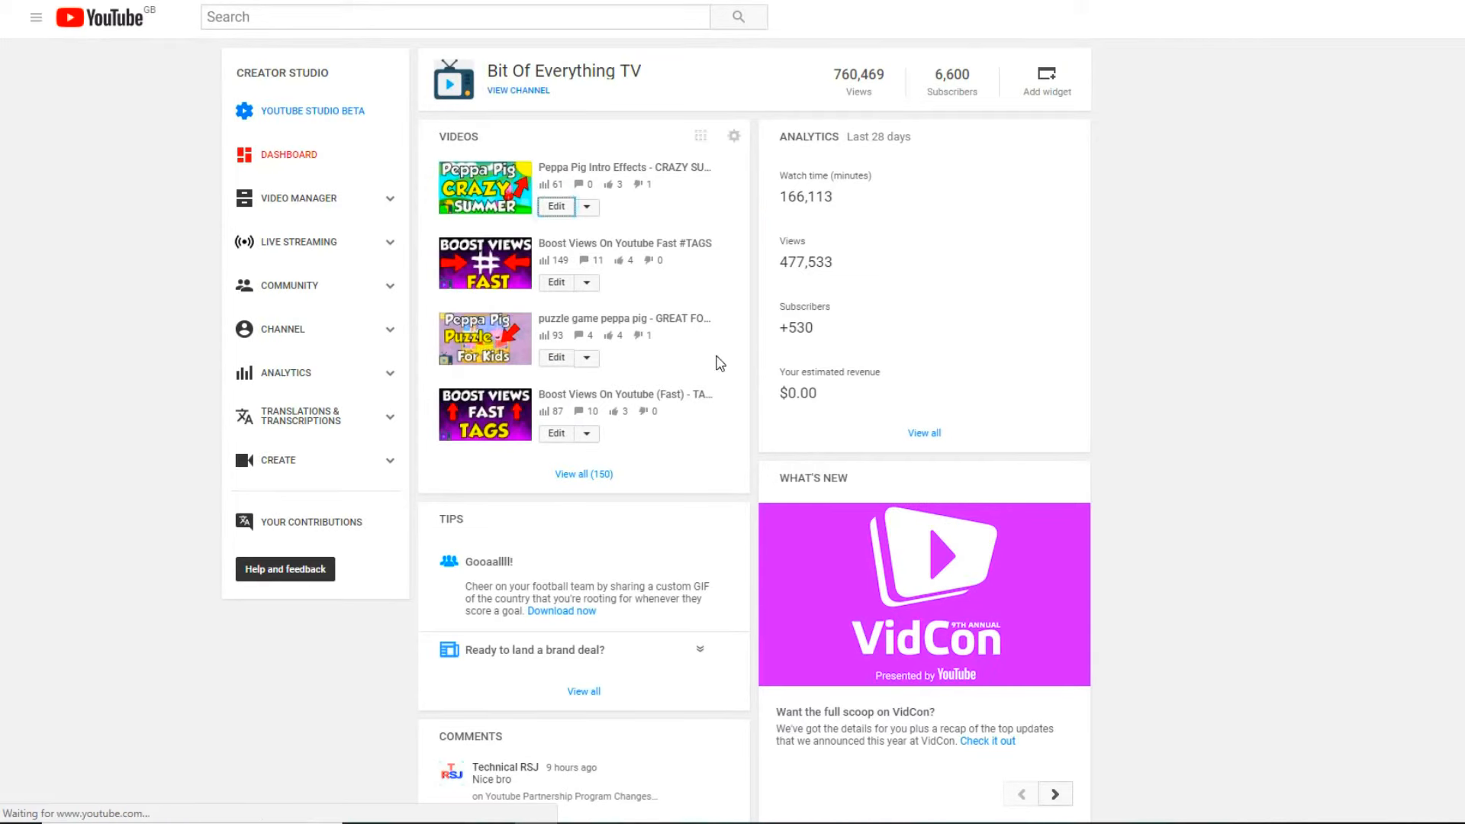
left_click(555, 206)
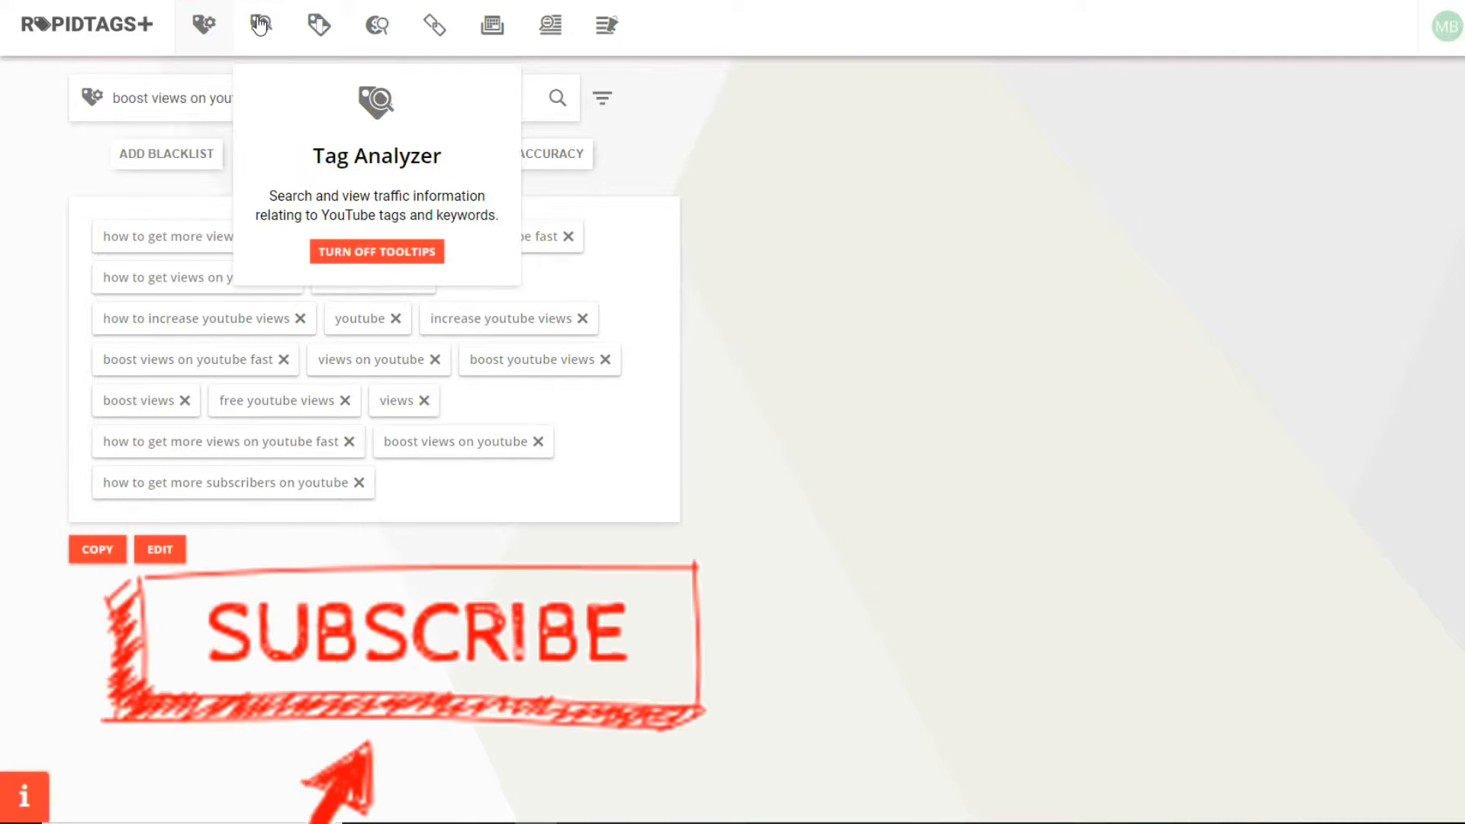
Show the Tag Analyzer's monthly traffic and ranking estimates for 'boost views on youtube fast'
left_click(261, 26)
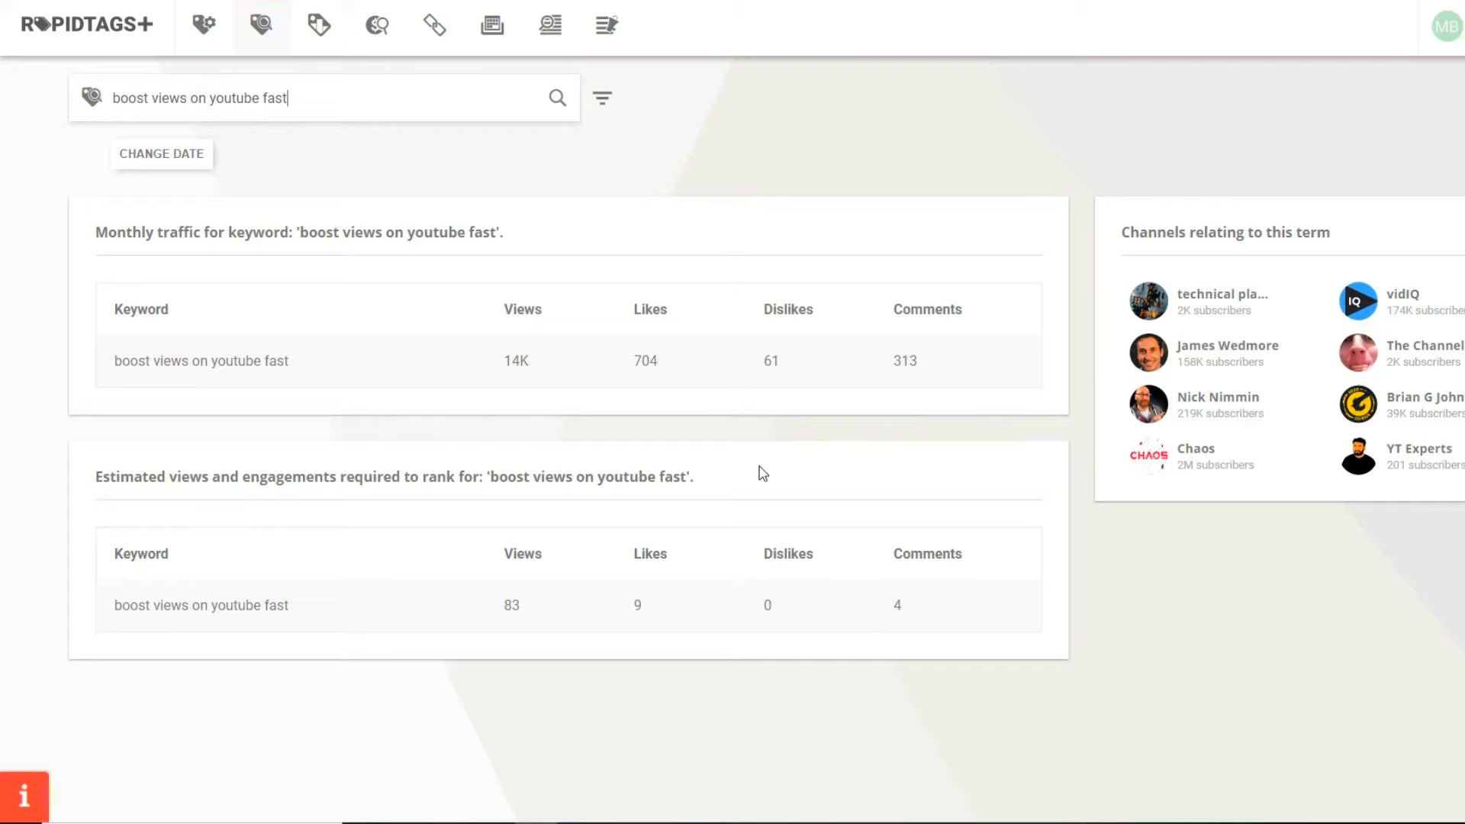
mouse_move(343, 498)
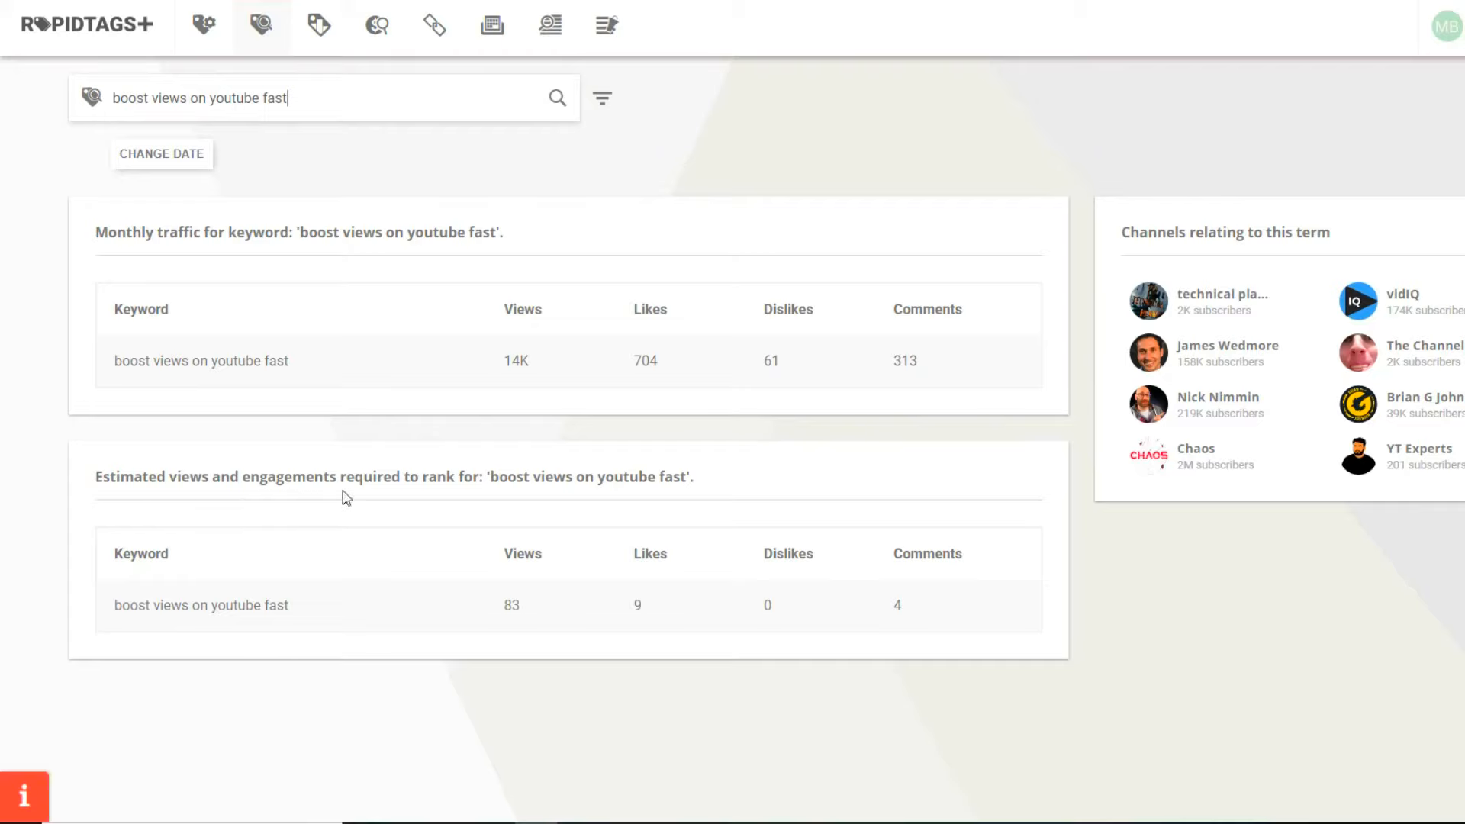
mouse_move(631, 555)
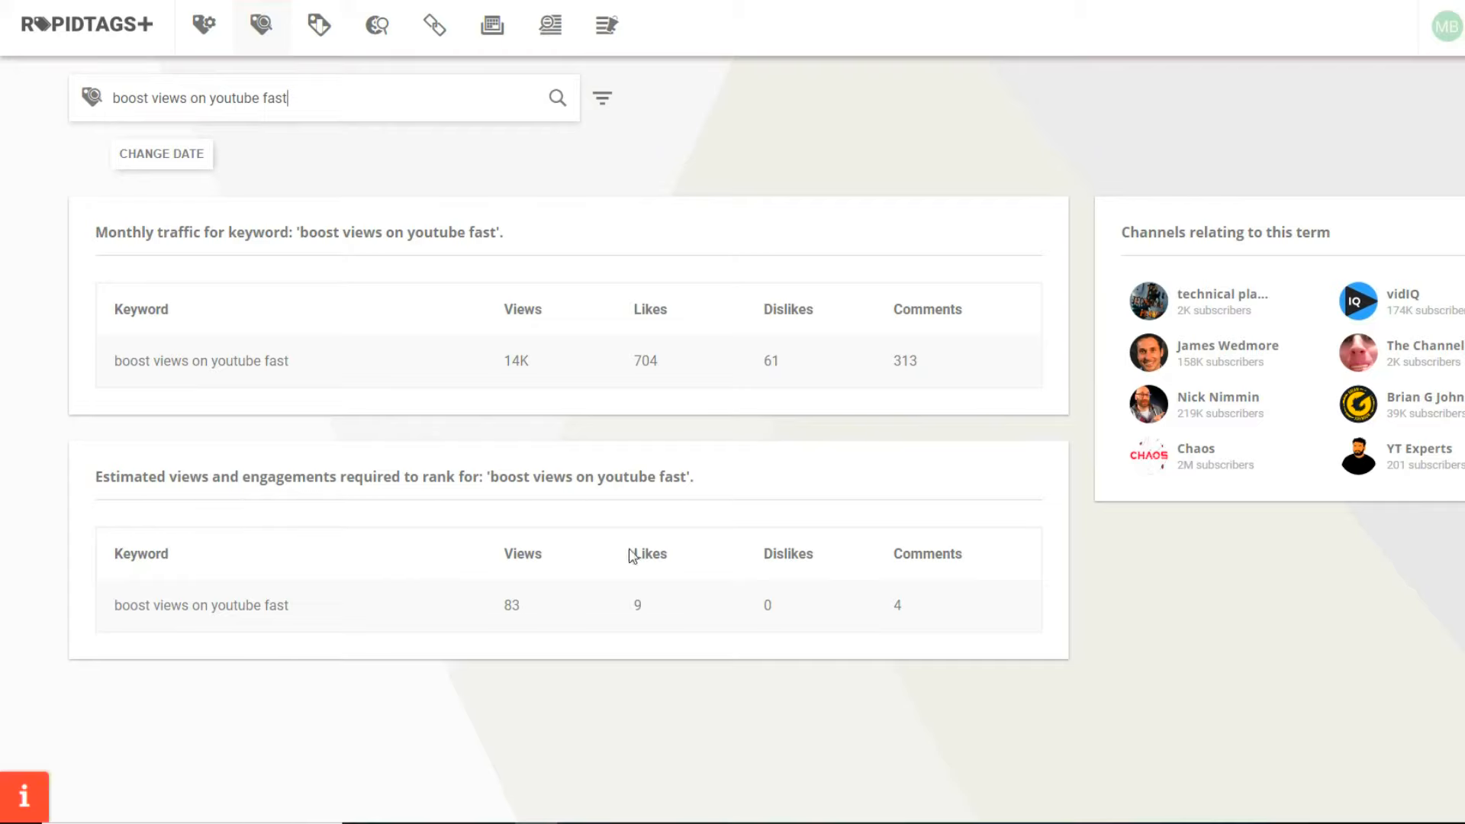
mouse_move(753, 610)
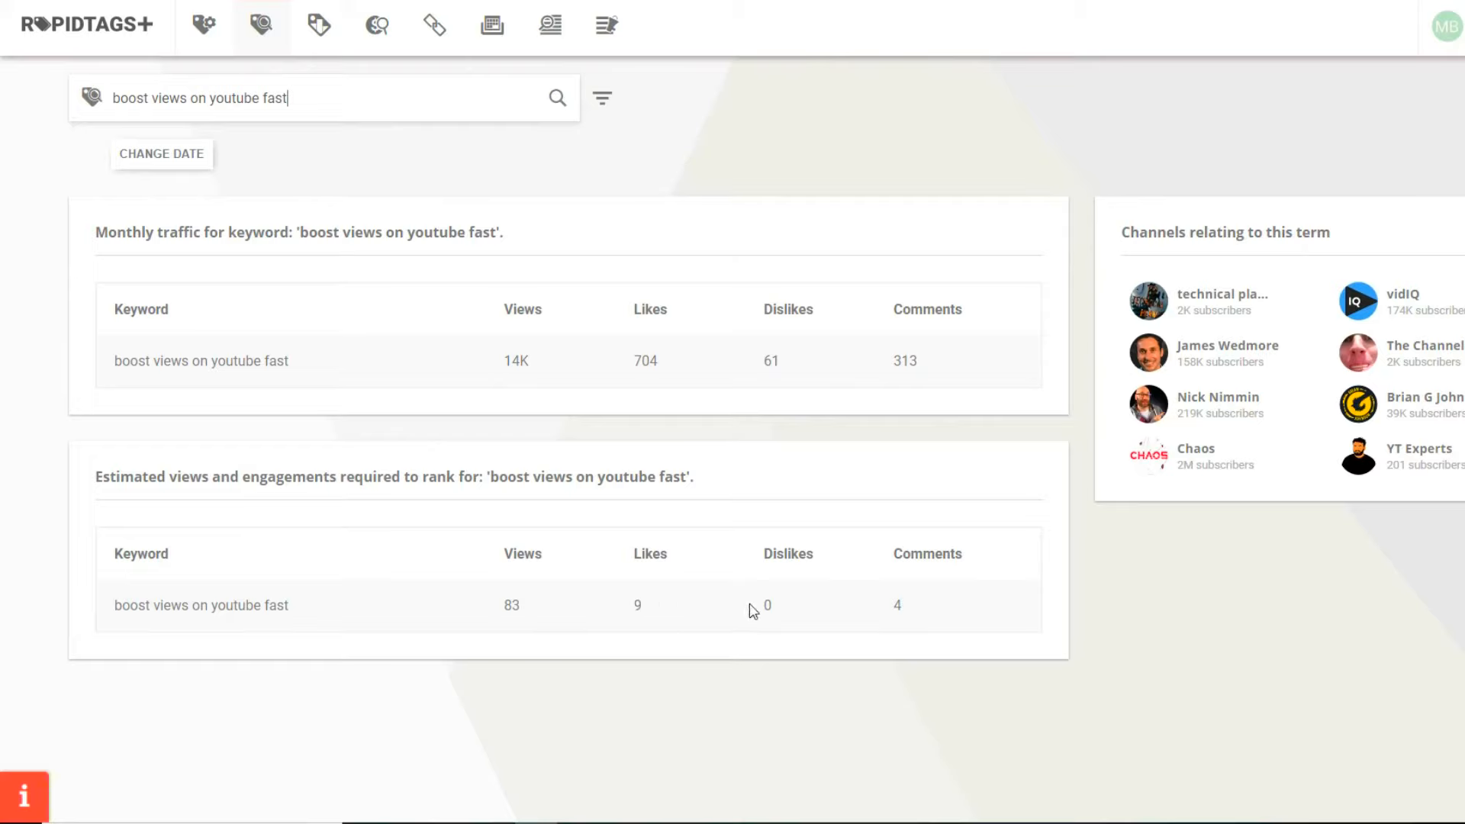
mouse_move(558, 622)
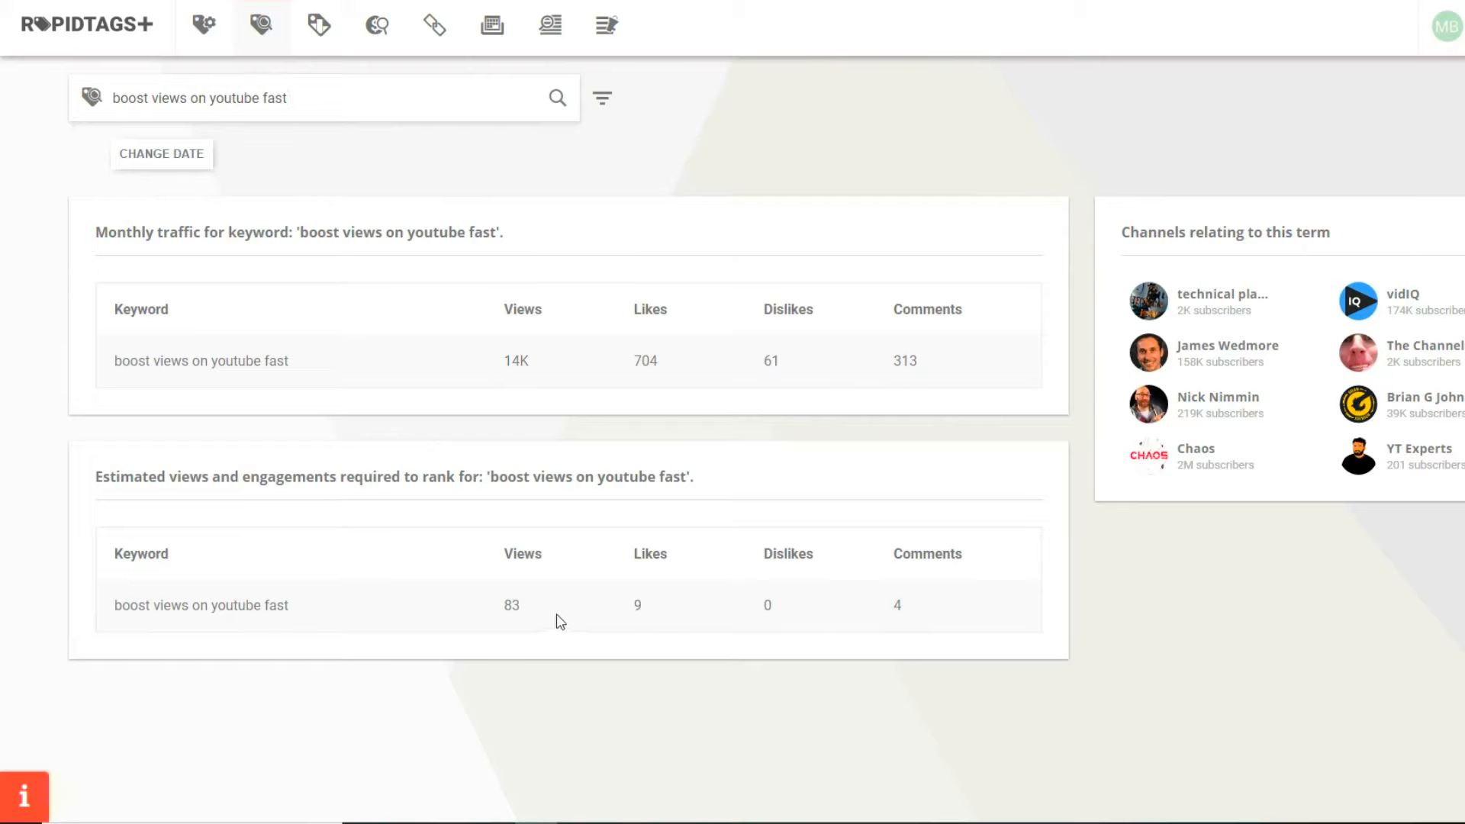
mouse_move(526, 615)
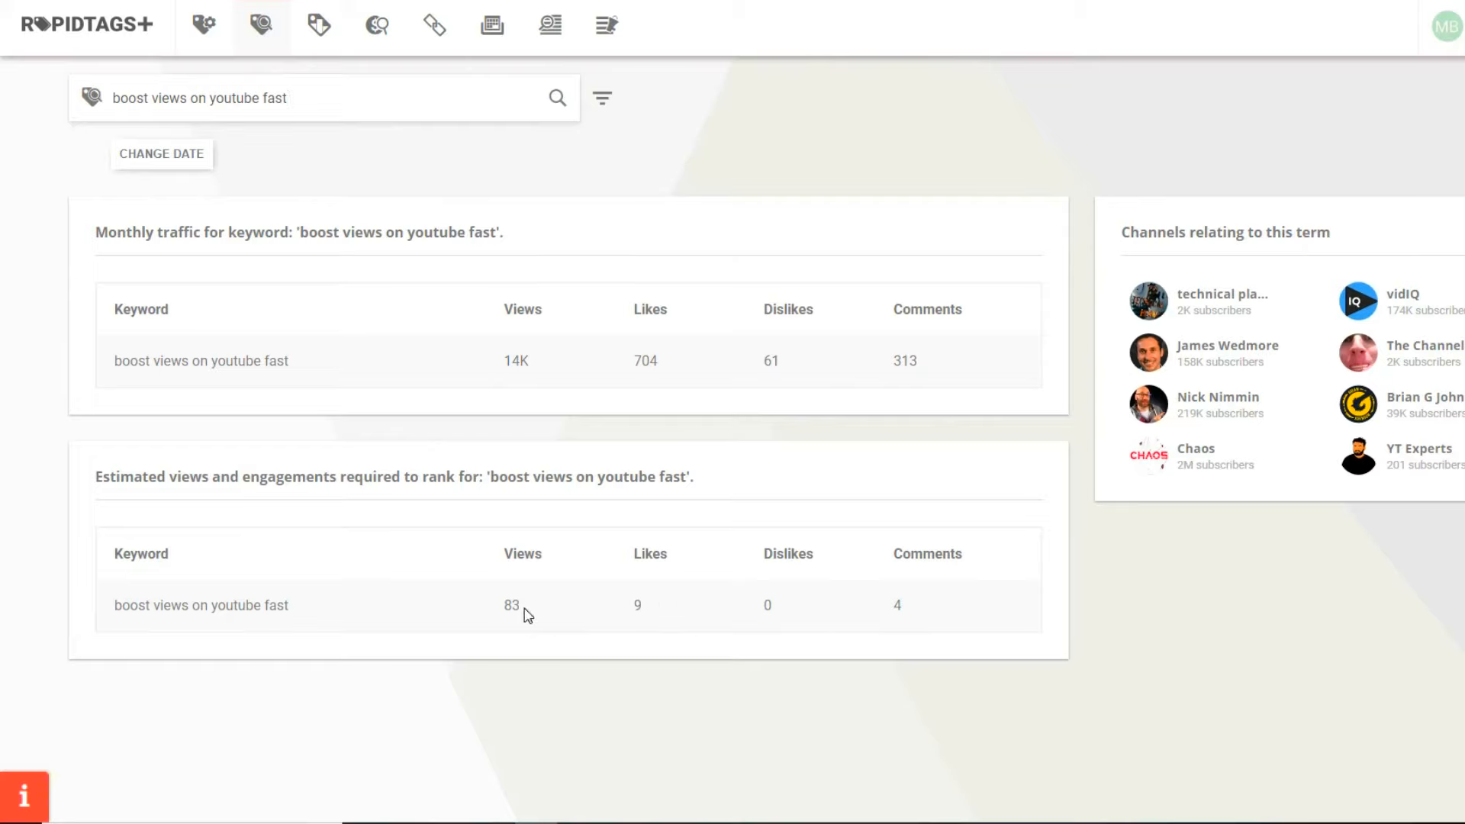
mouse_move(413, 324)
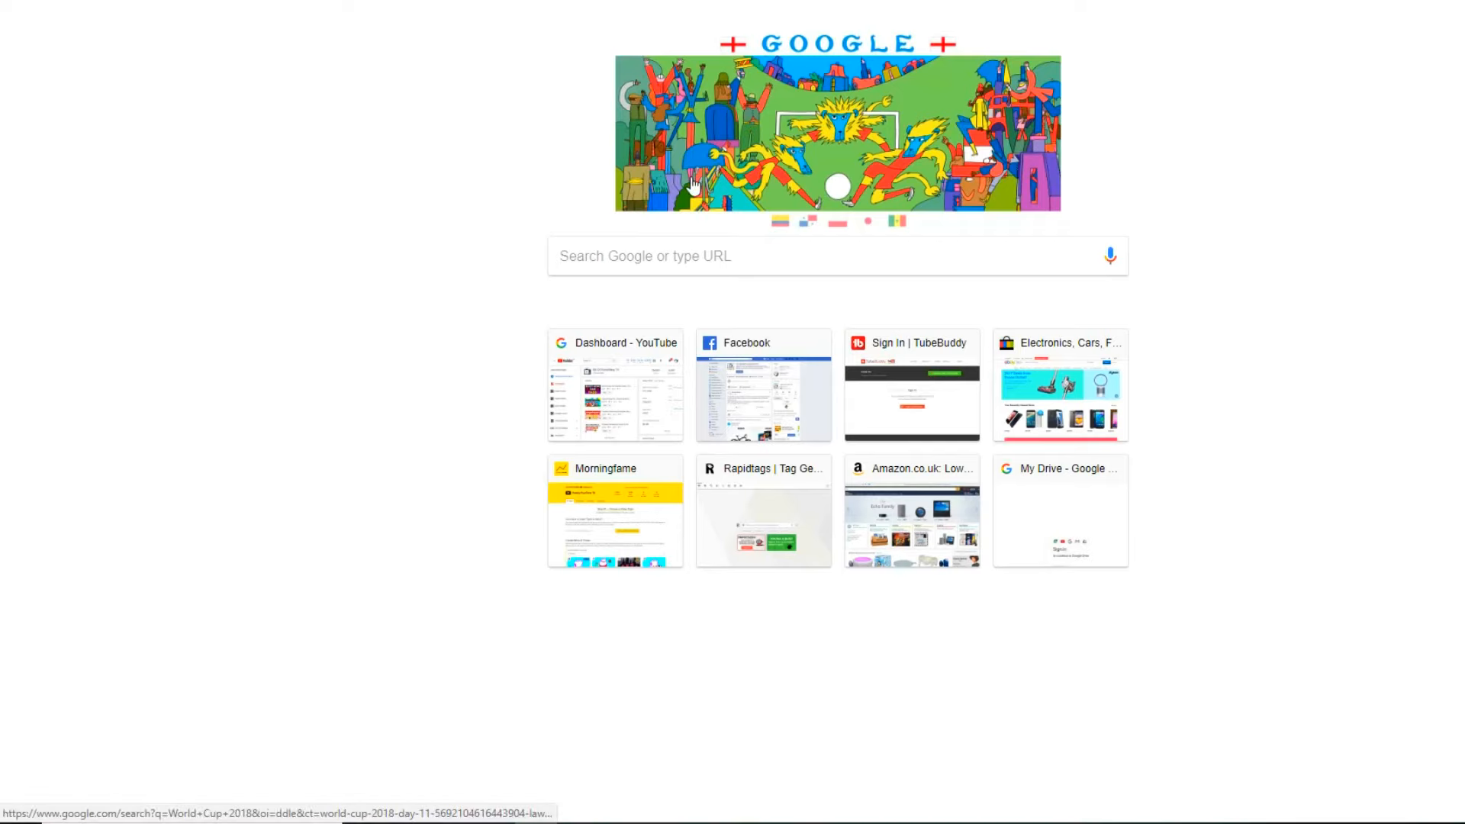
From the YouTube dashboard, browse the channel's uploads and get the 'Boost Views On Youtube Fast #TAGS' video link
left_click(615, 385)
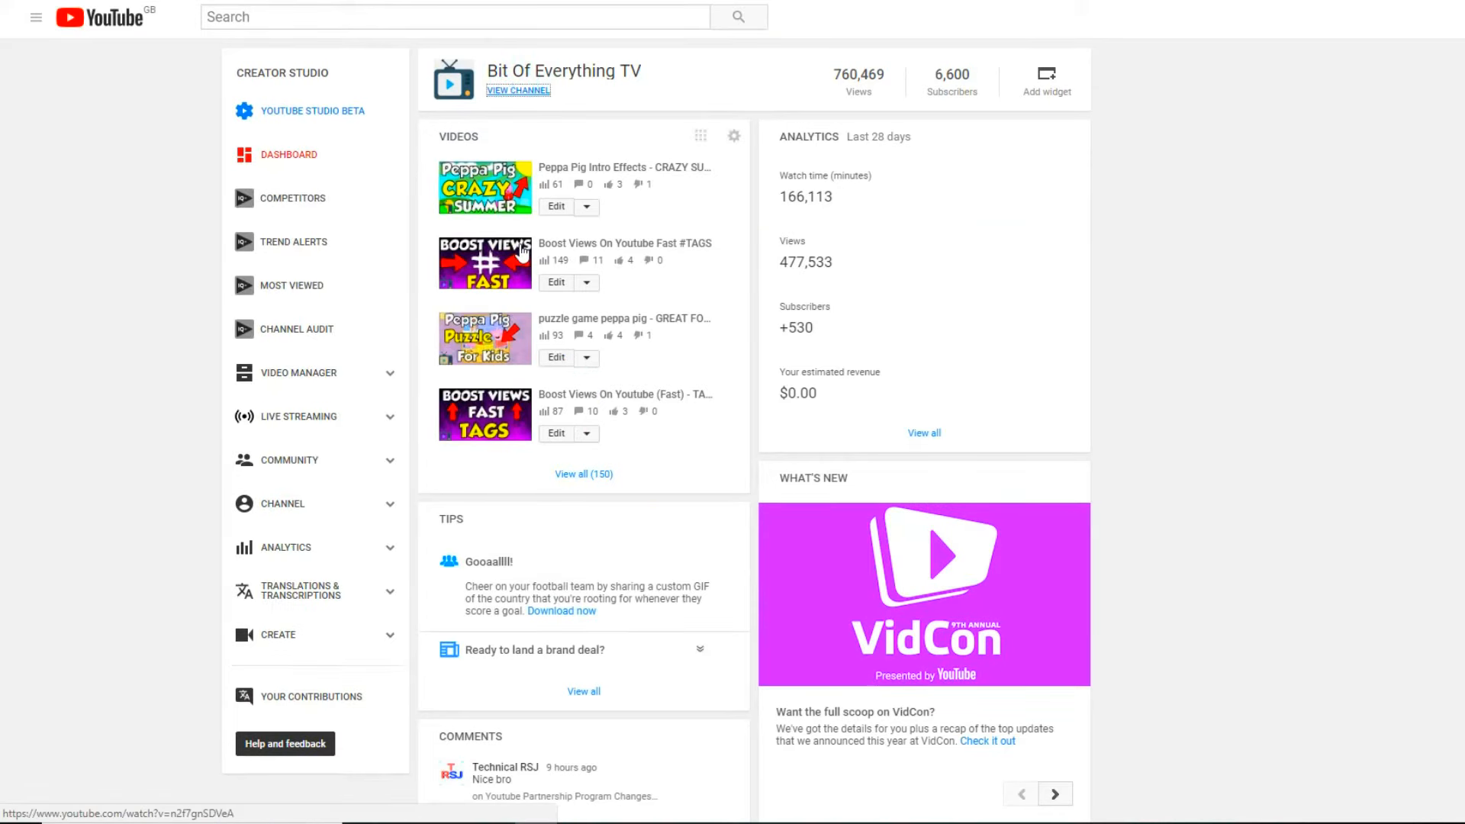
left_click(517, 90)
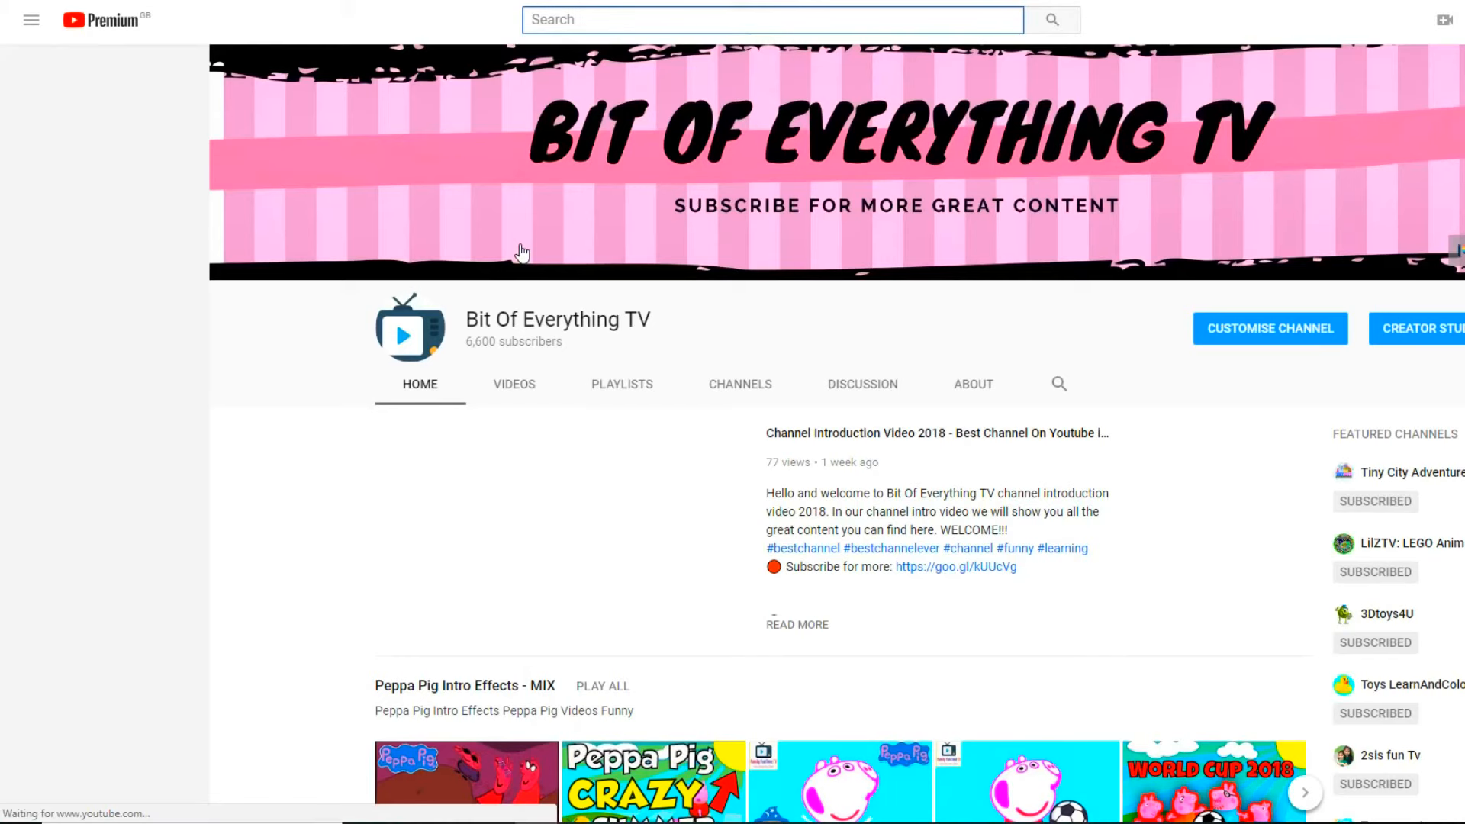
left_click(30, 20)
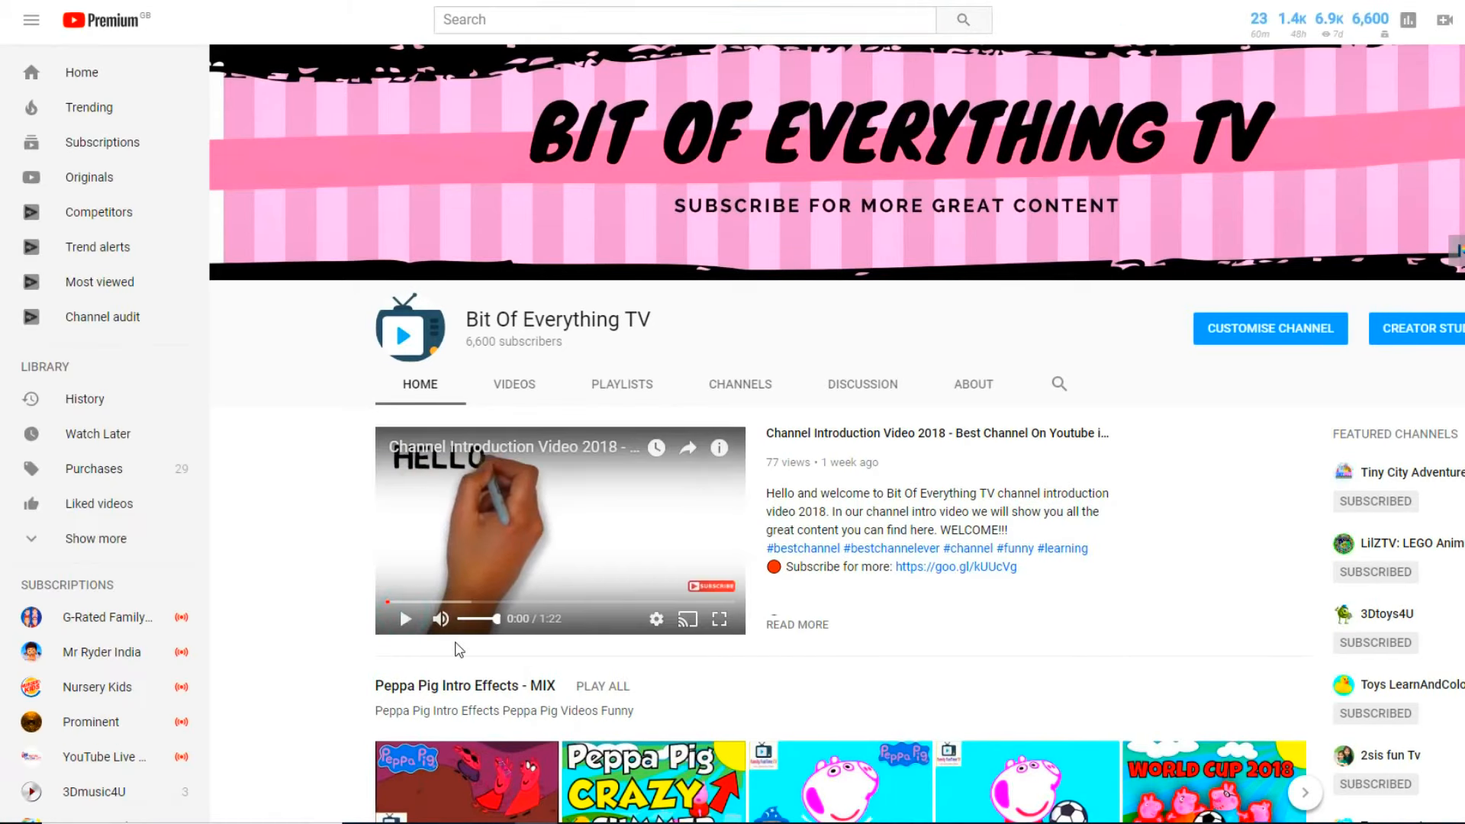
scroll("down", 3)
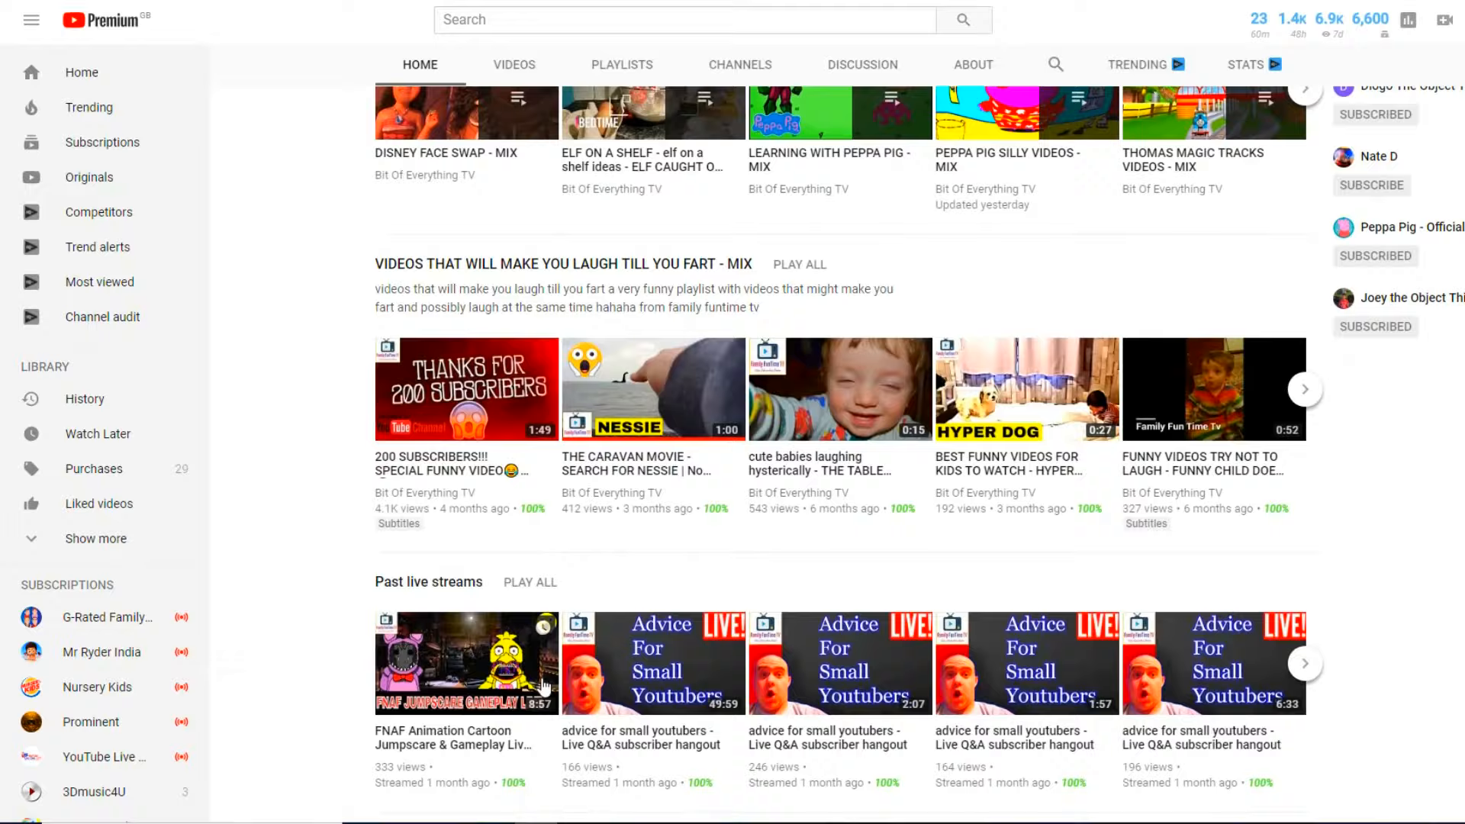
scroll("down", 3)
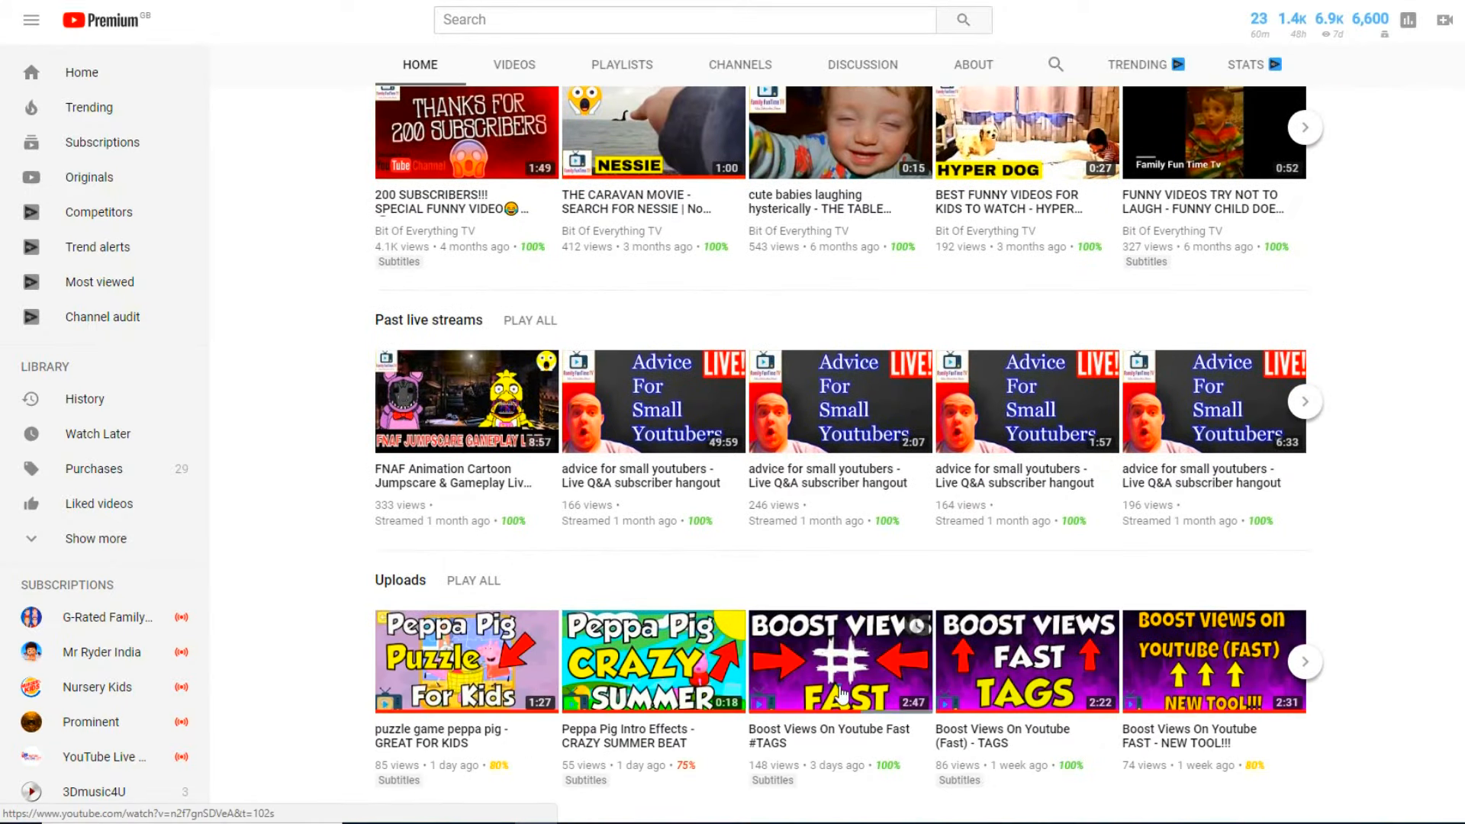
left_click(839, 661)
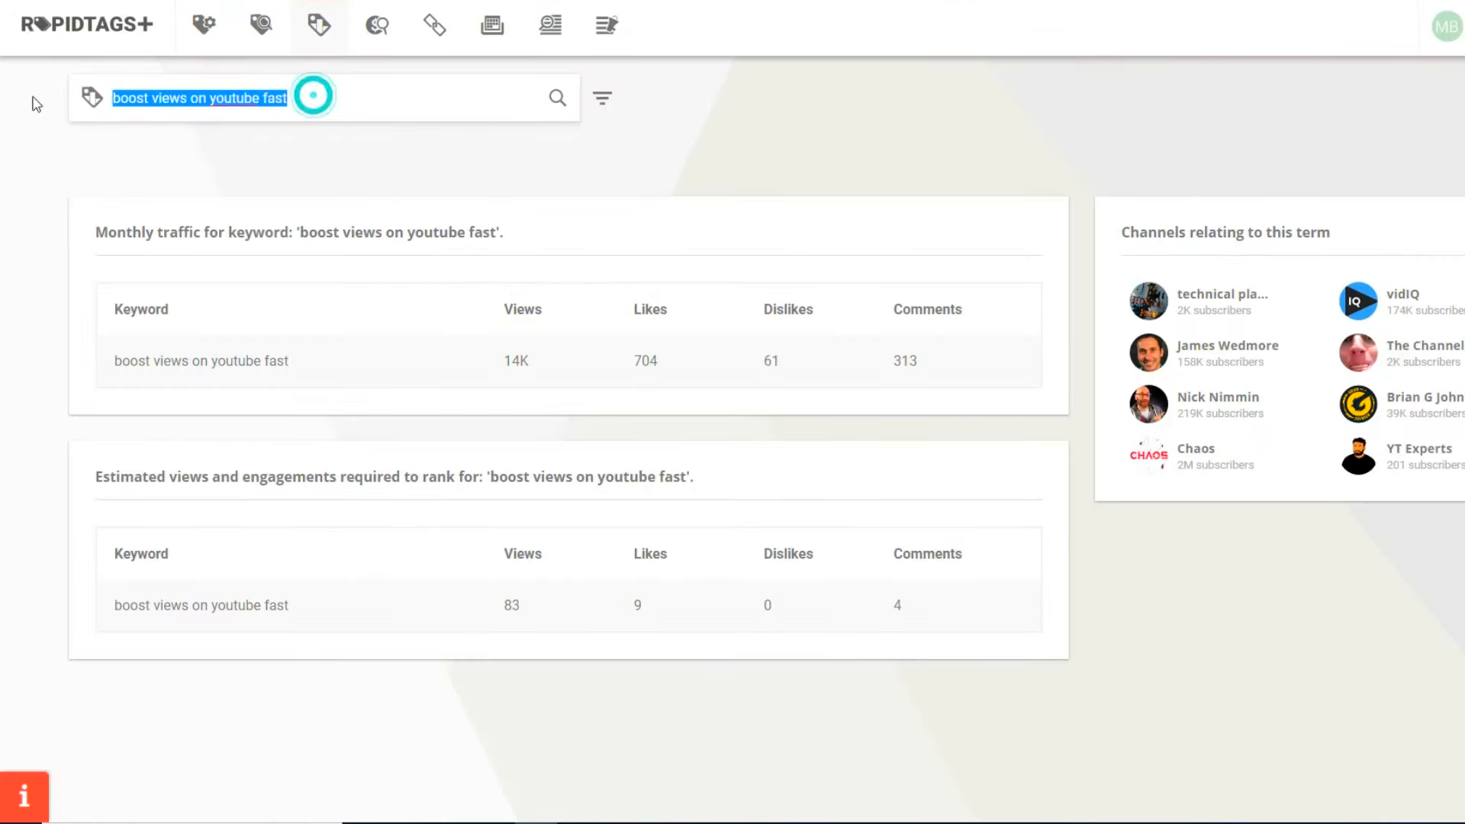
type("https://www.youtube.com/watch?v=n2f7gnSDVeA&t=102s")
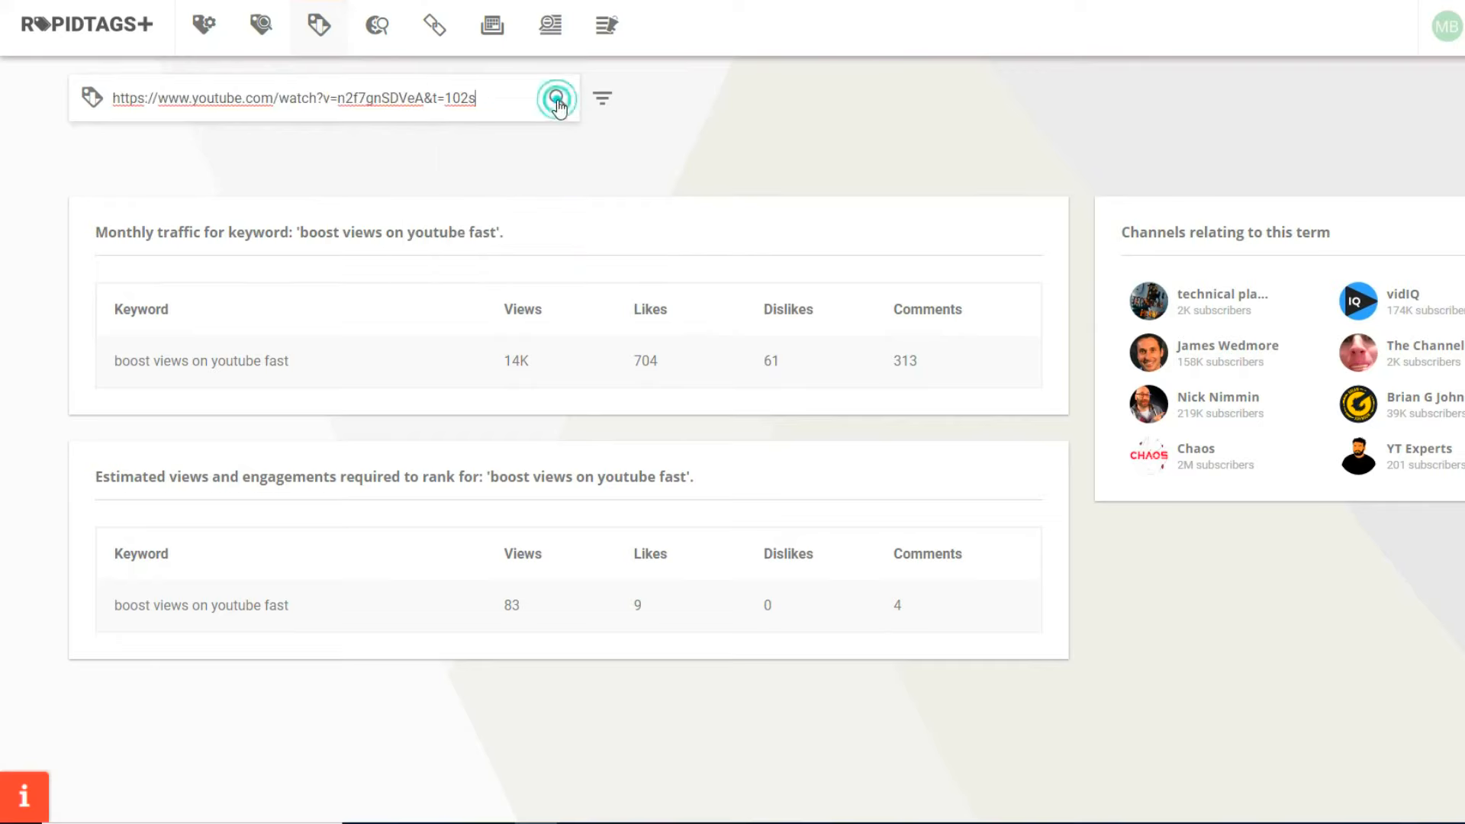
left_click(556, 98)
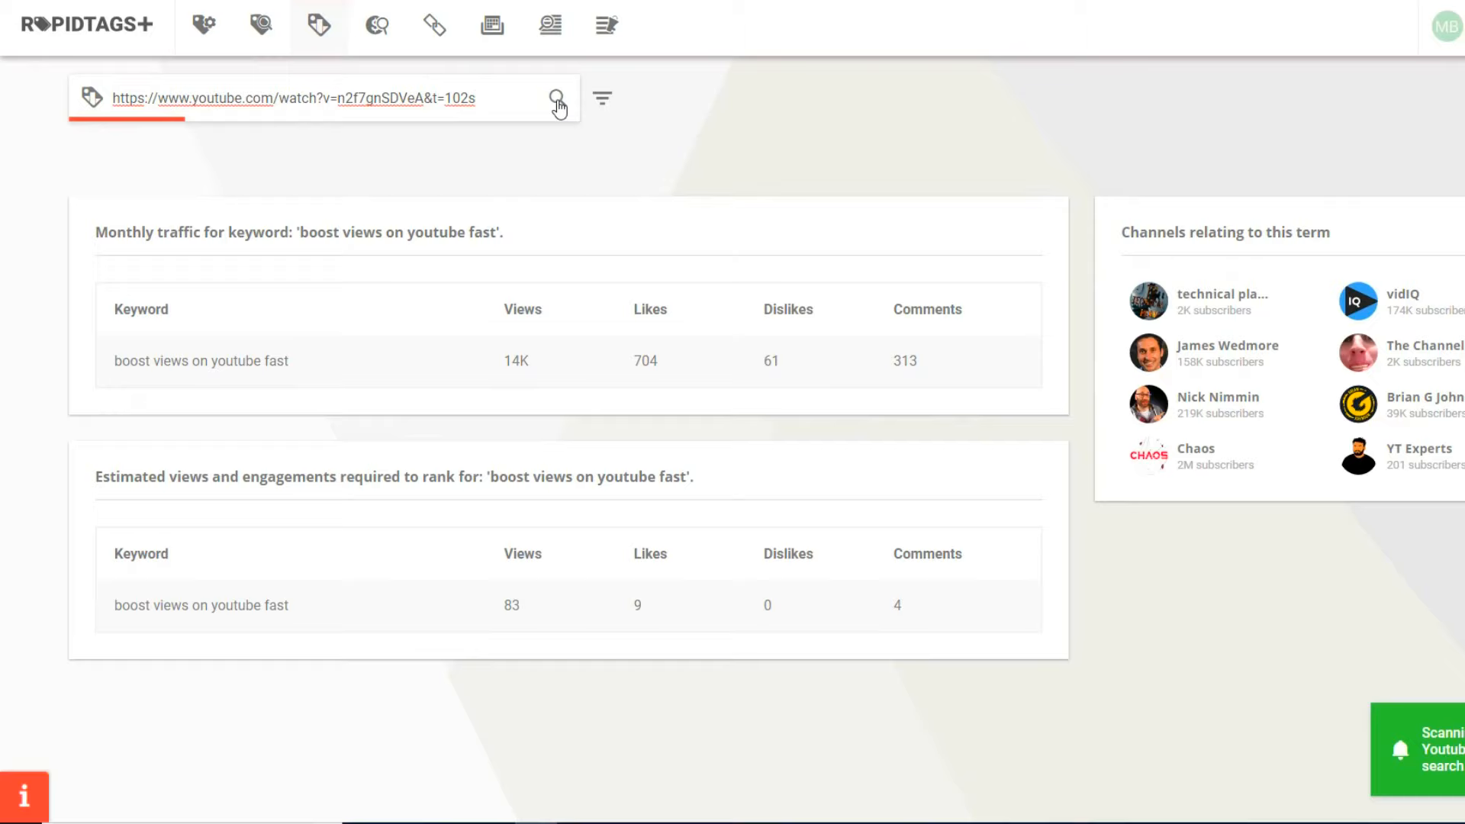
mouse_move(584, 200)
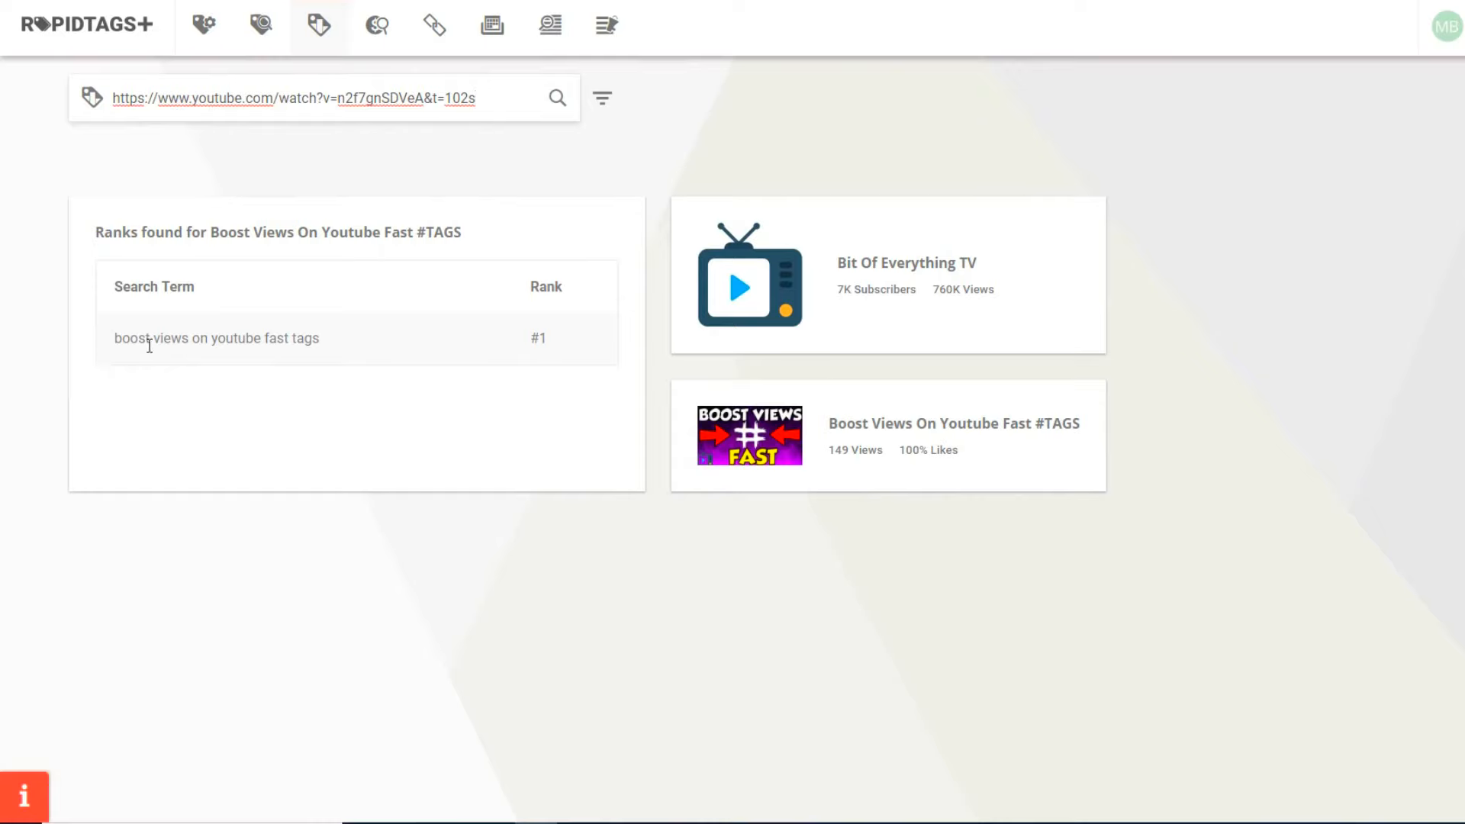
mouse_move(548, 331)
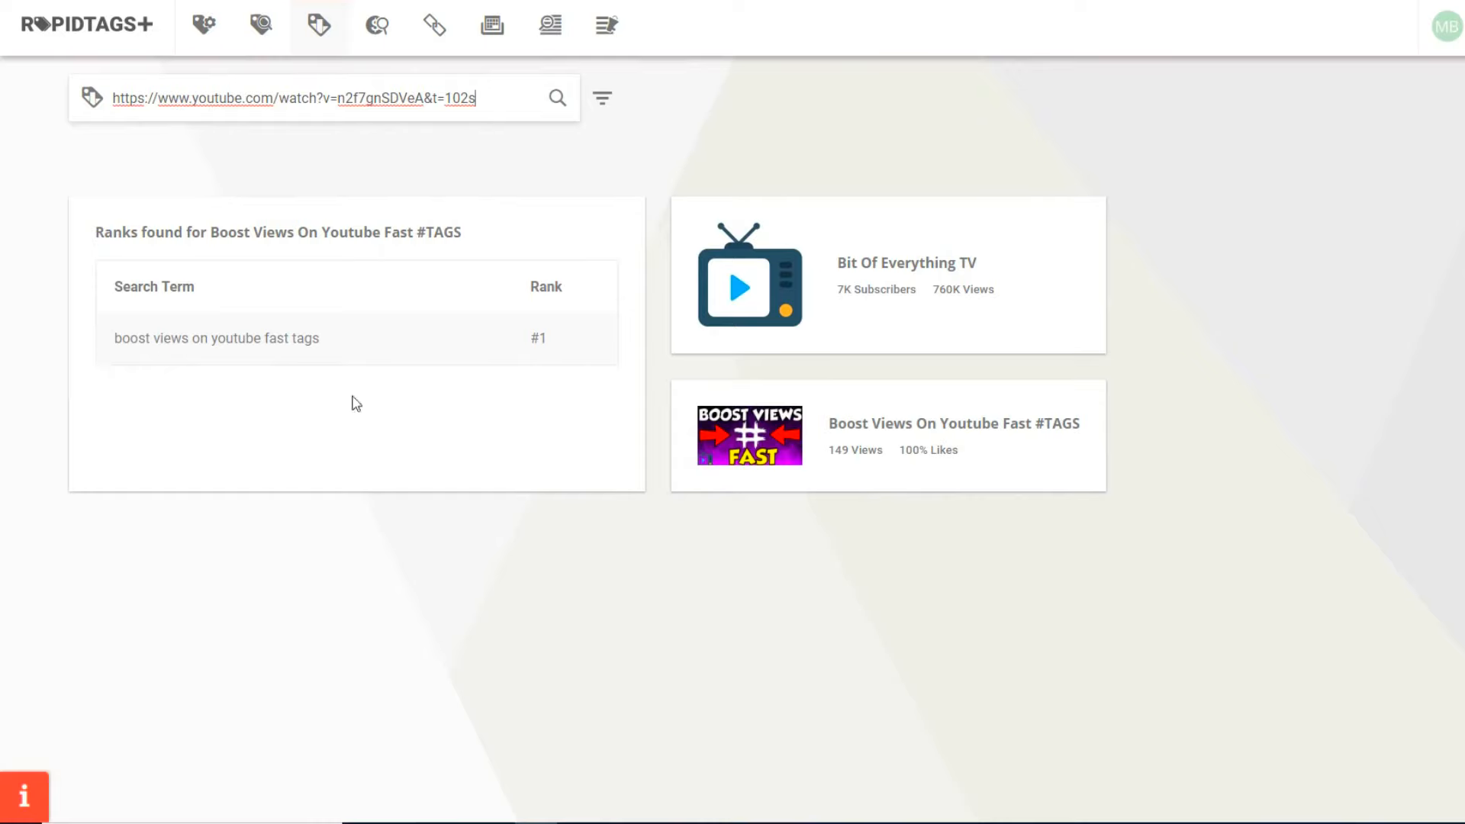
mouse_move(321, 438)
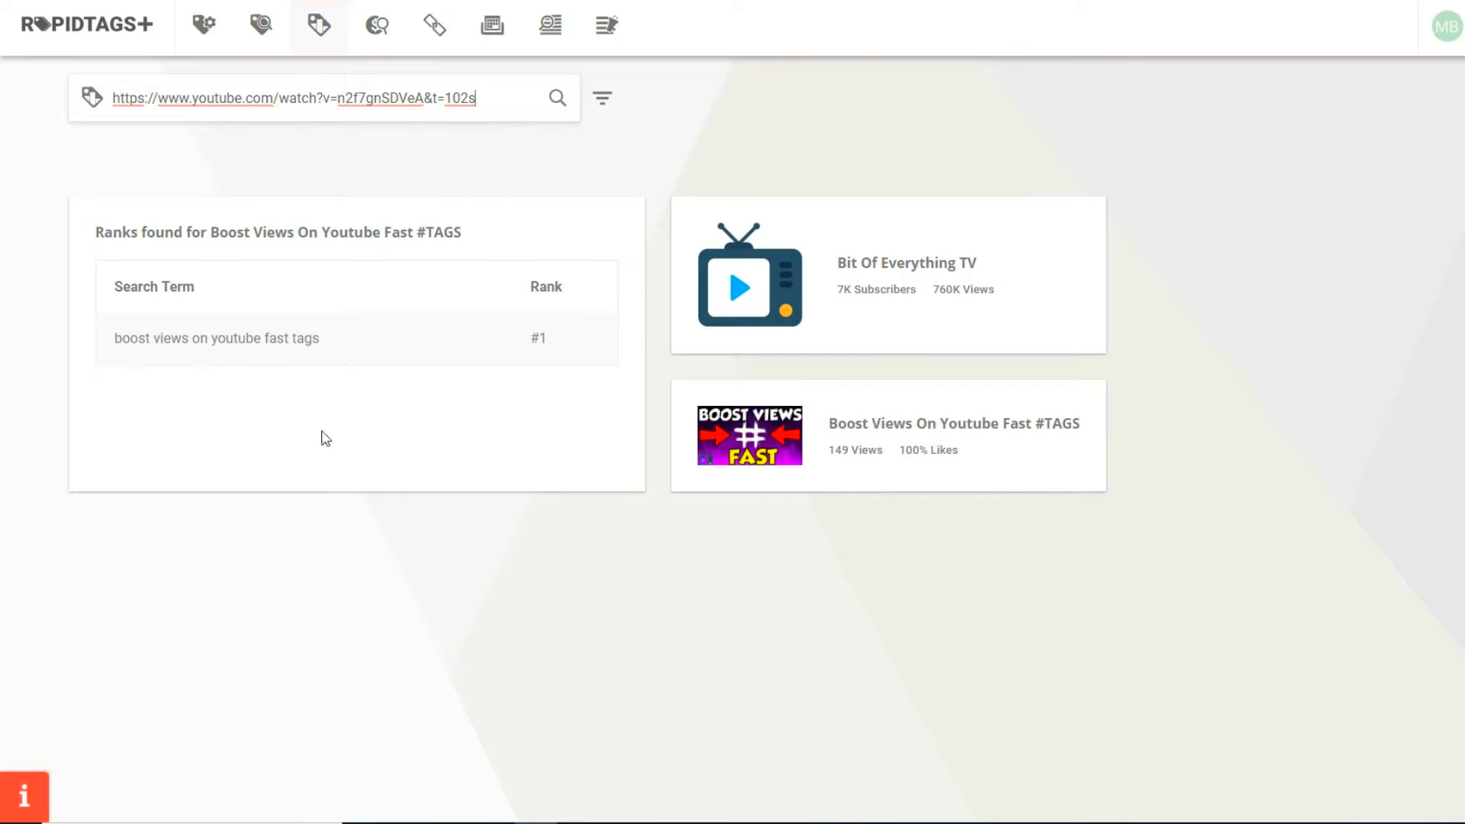
mouse_move(194, 360)
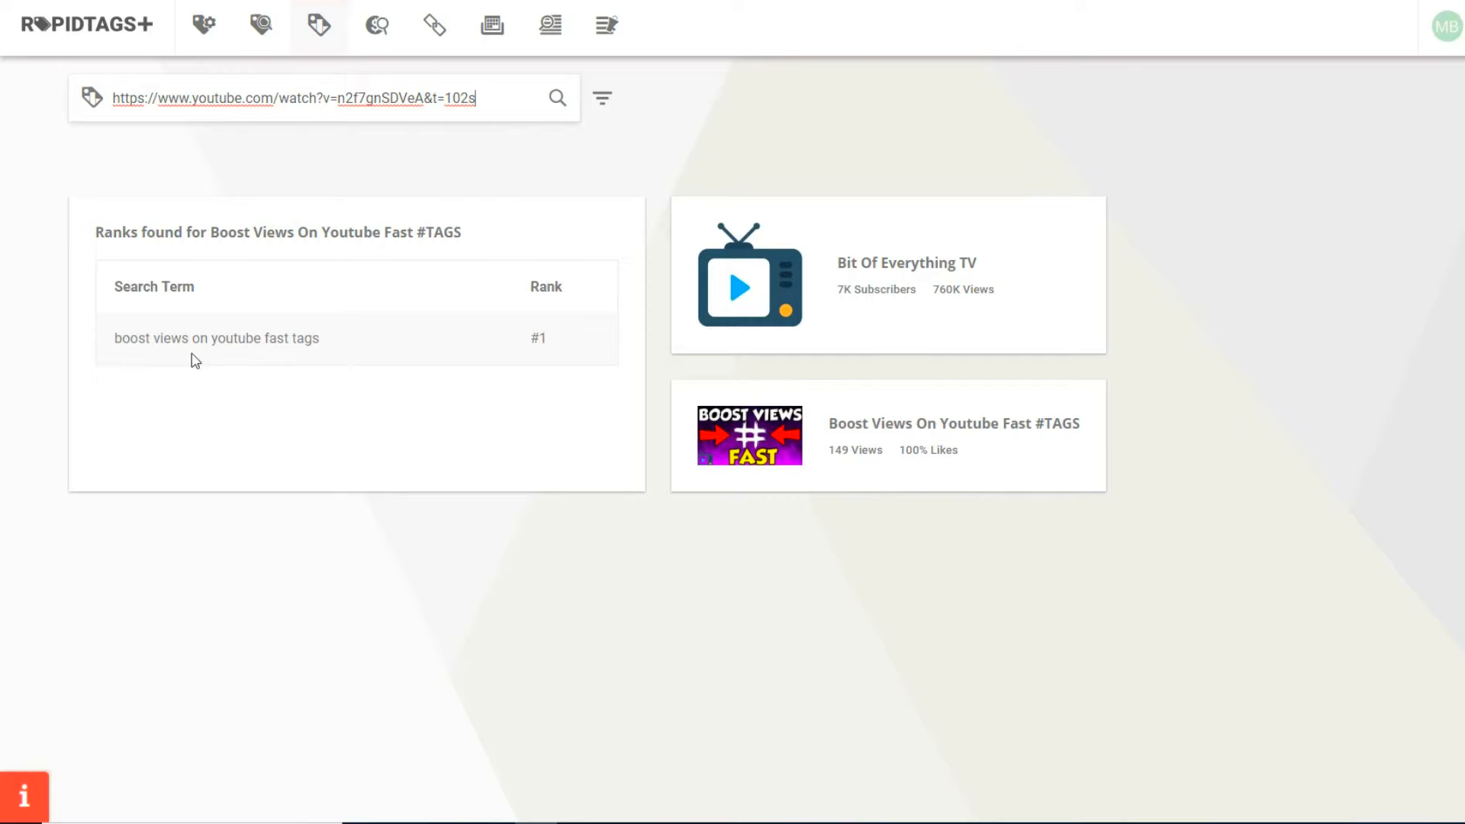
mouse_move(550, 345)
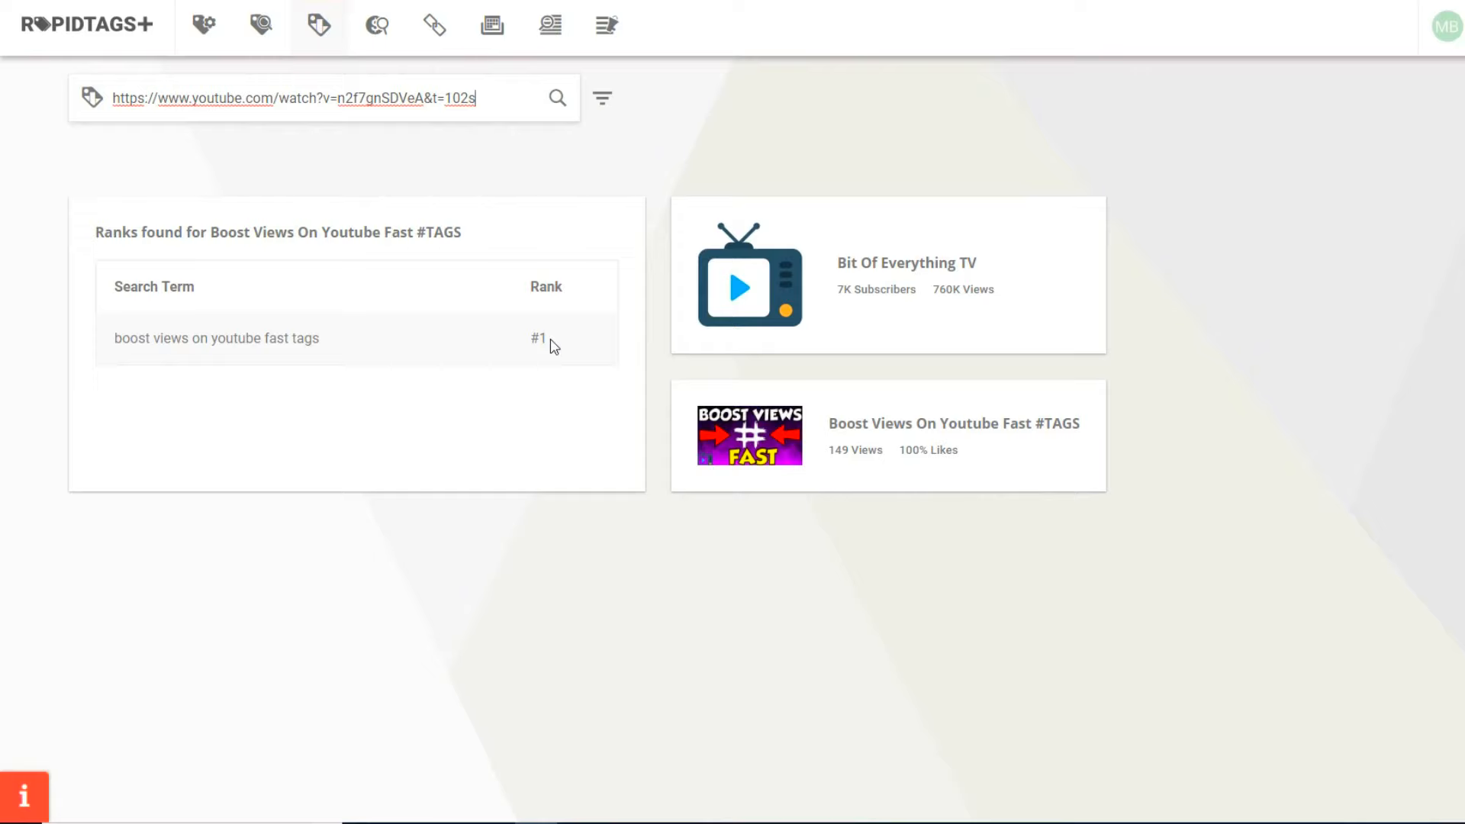
mouse_move(543, 324)
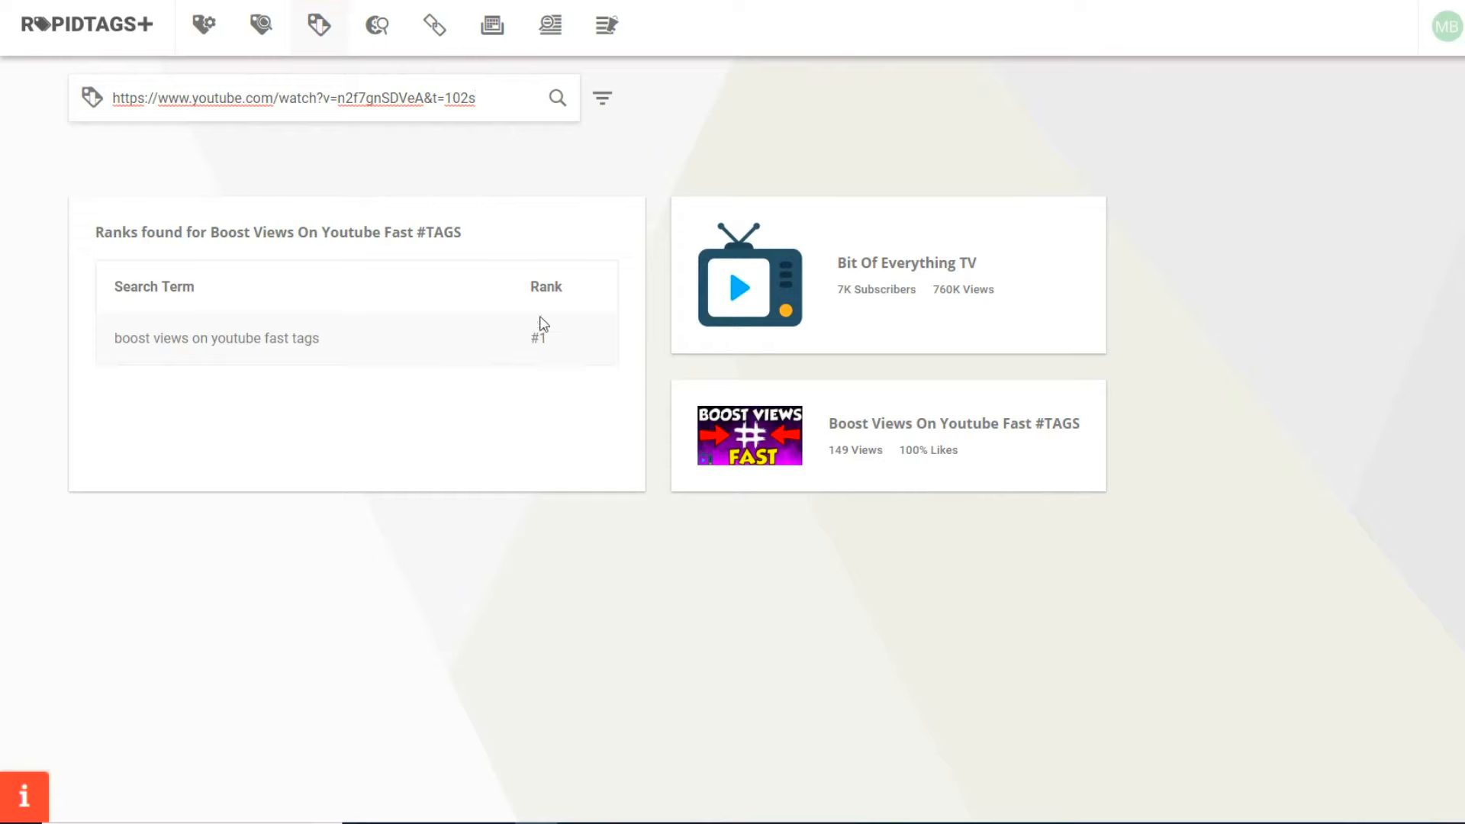
mouse_move(377, 26)
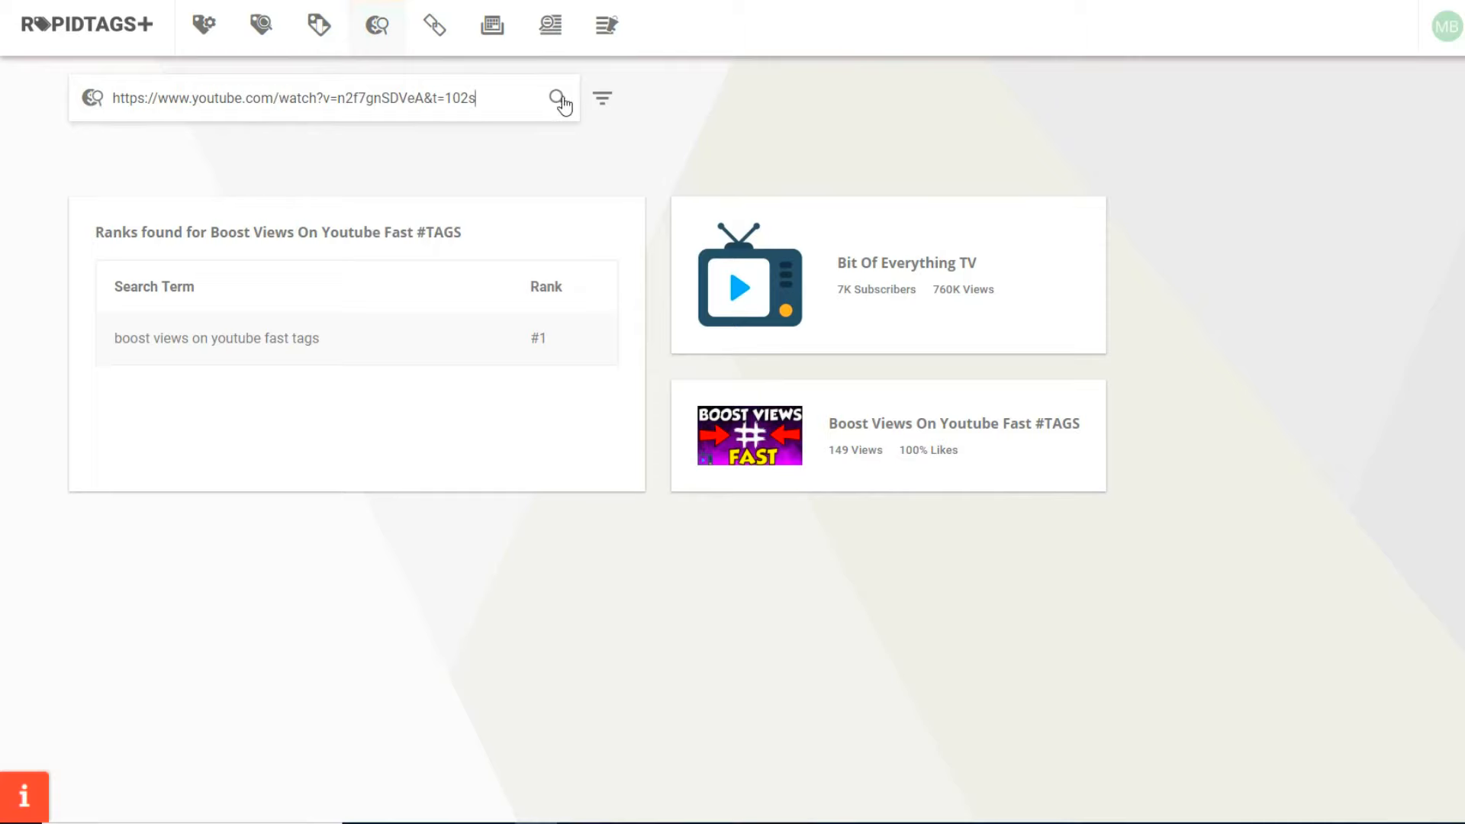
Run the Remonetizer scan on the pasted video to list its description and existing tags
left_click(557, 98)
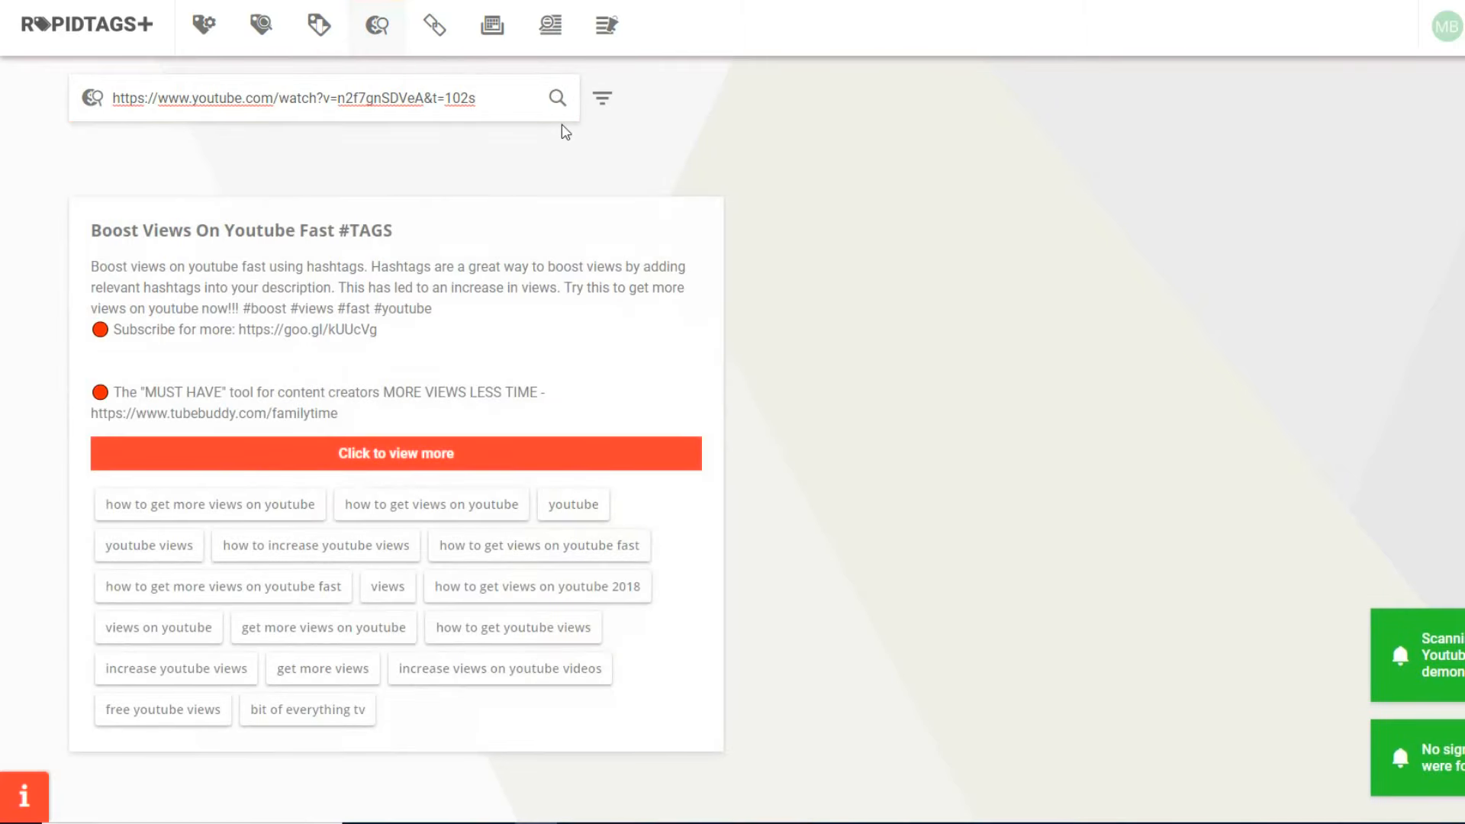
left_click(299, 97)
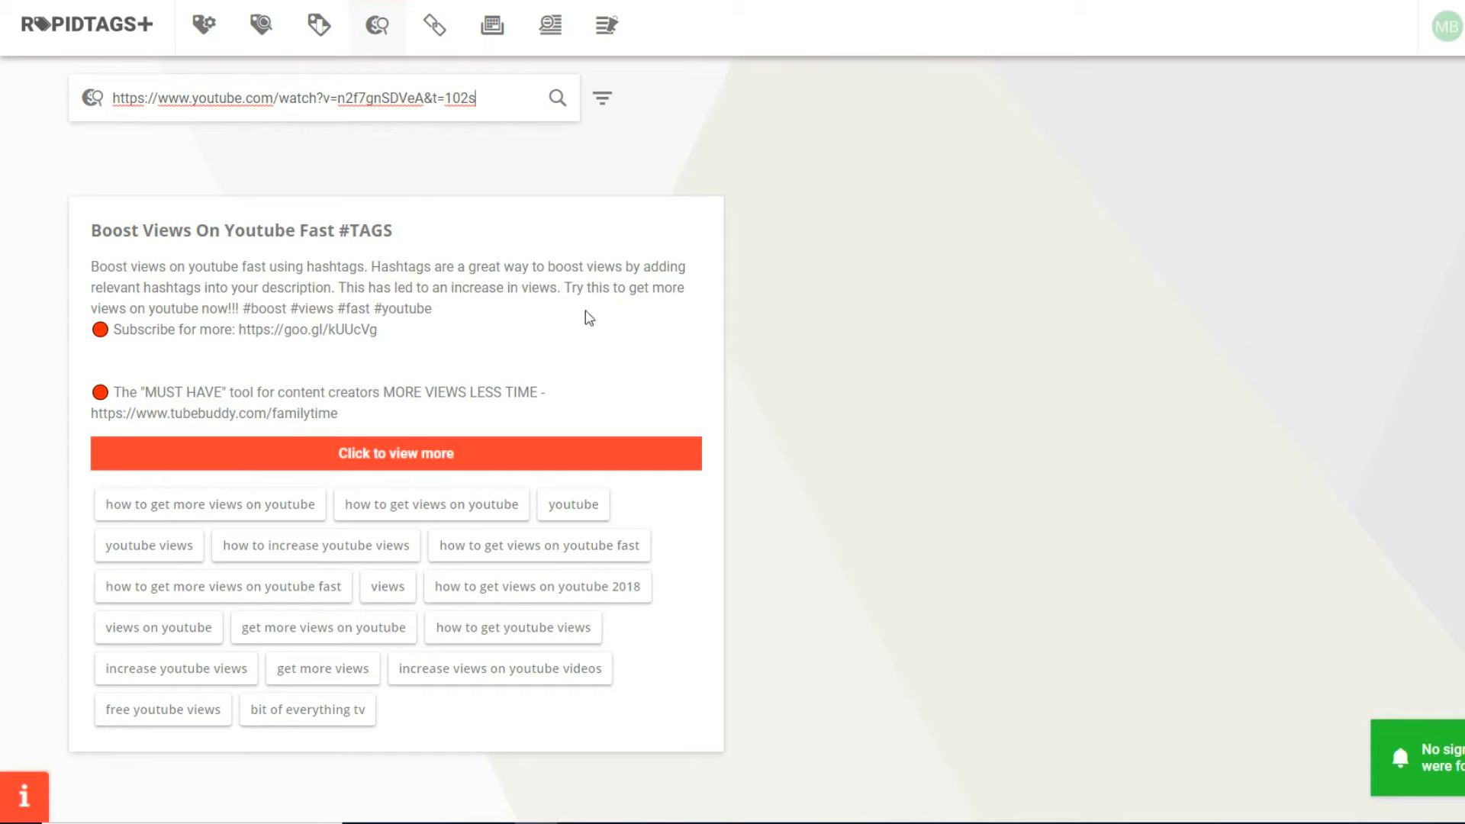
mouse_move(244, 270)
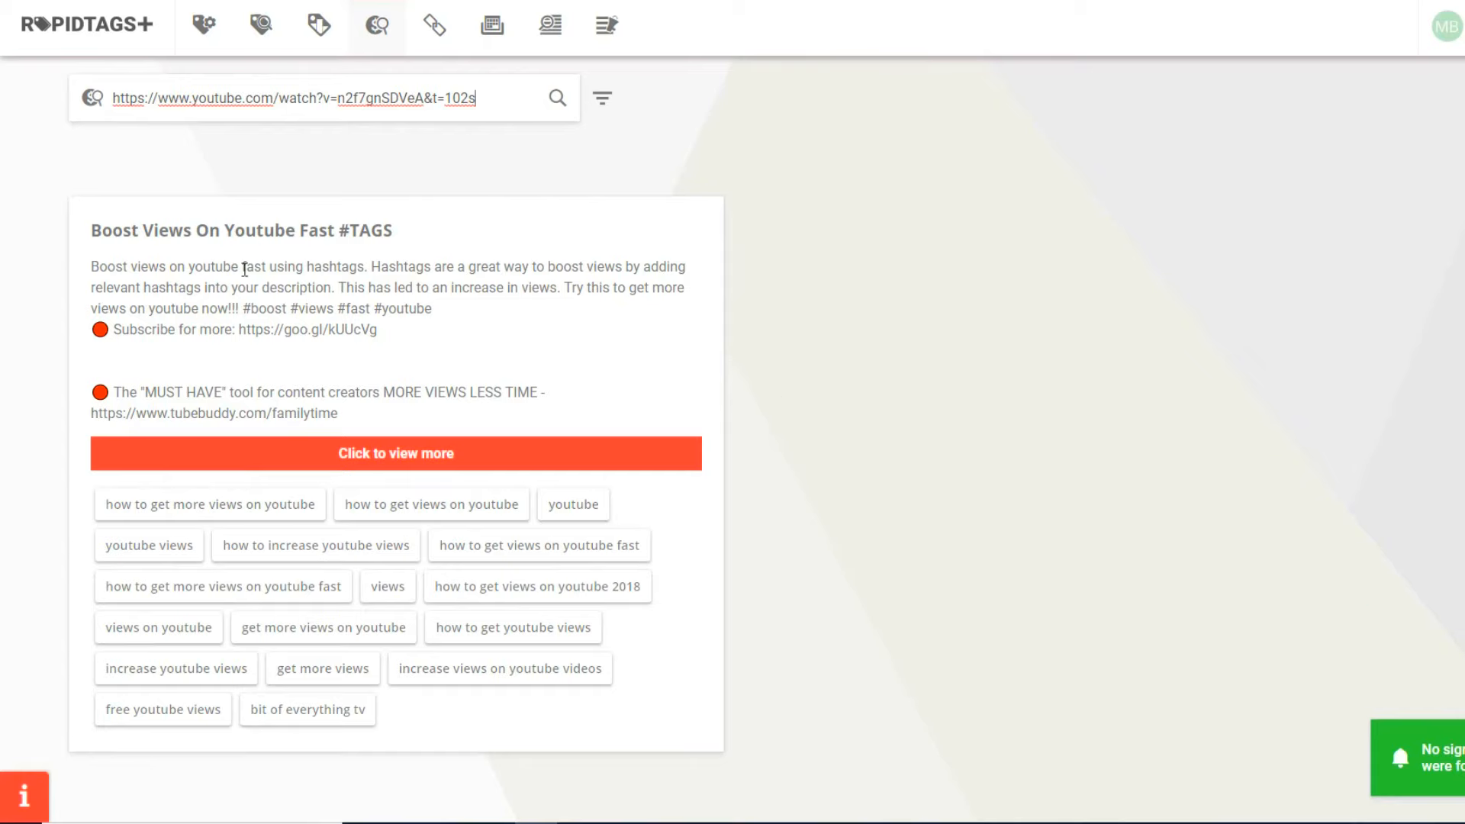